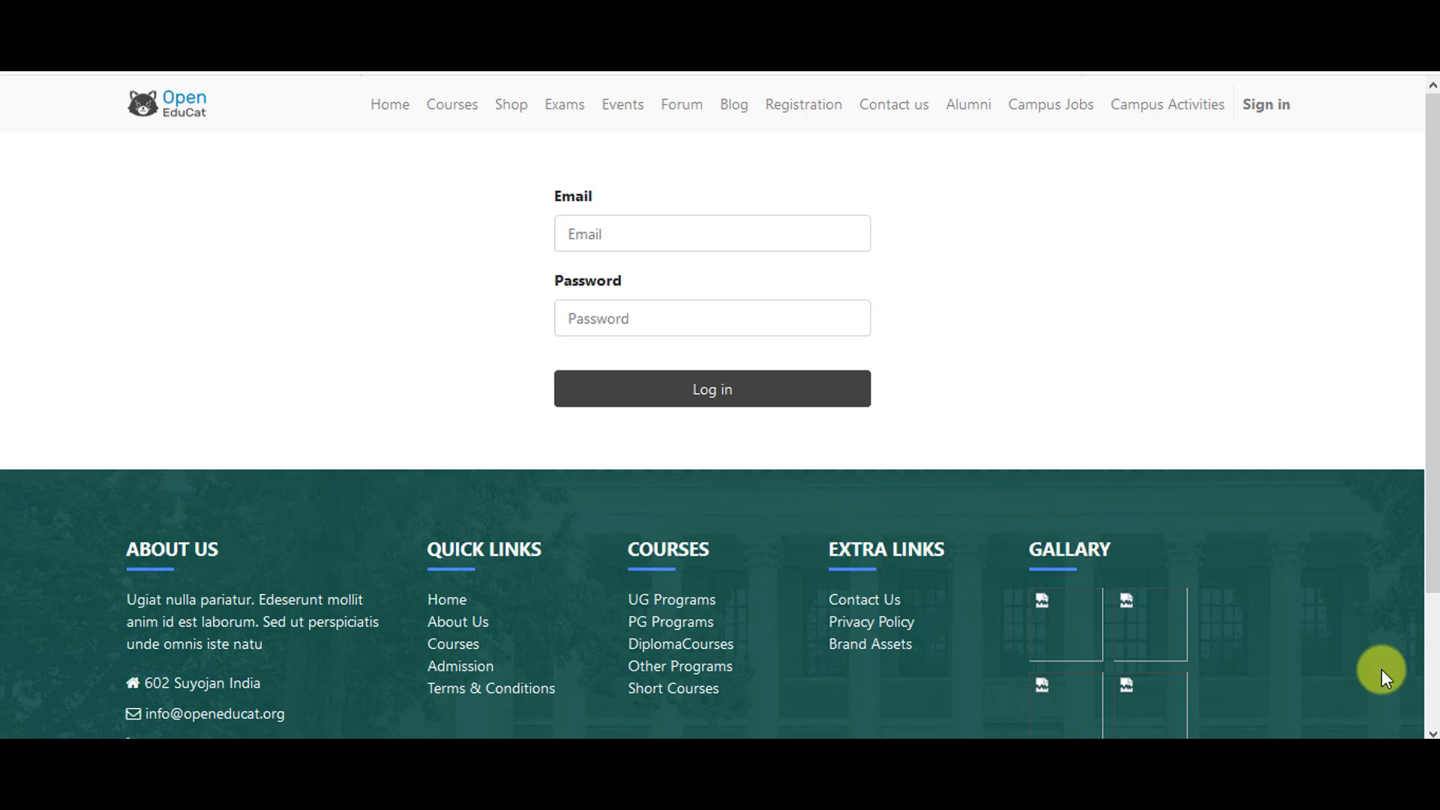
# - Enter the faculty email 'faculty' and the password on the sign-in form
pyautogui.click(711, 234)
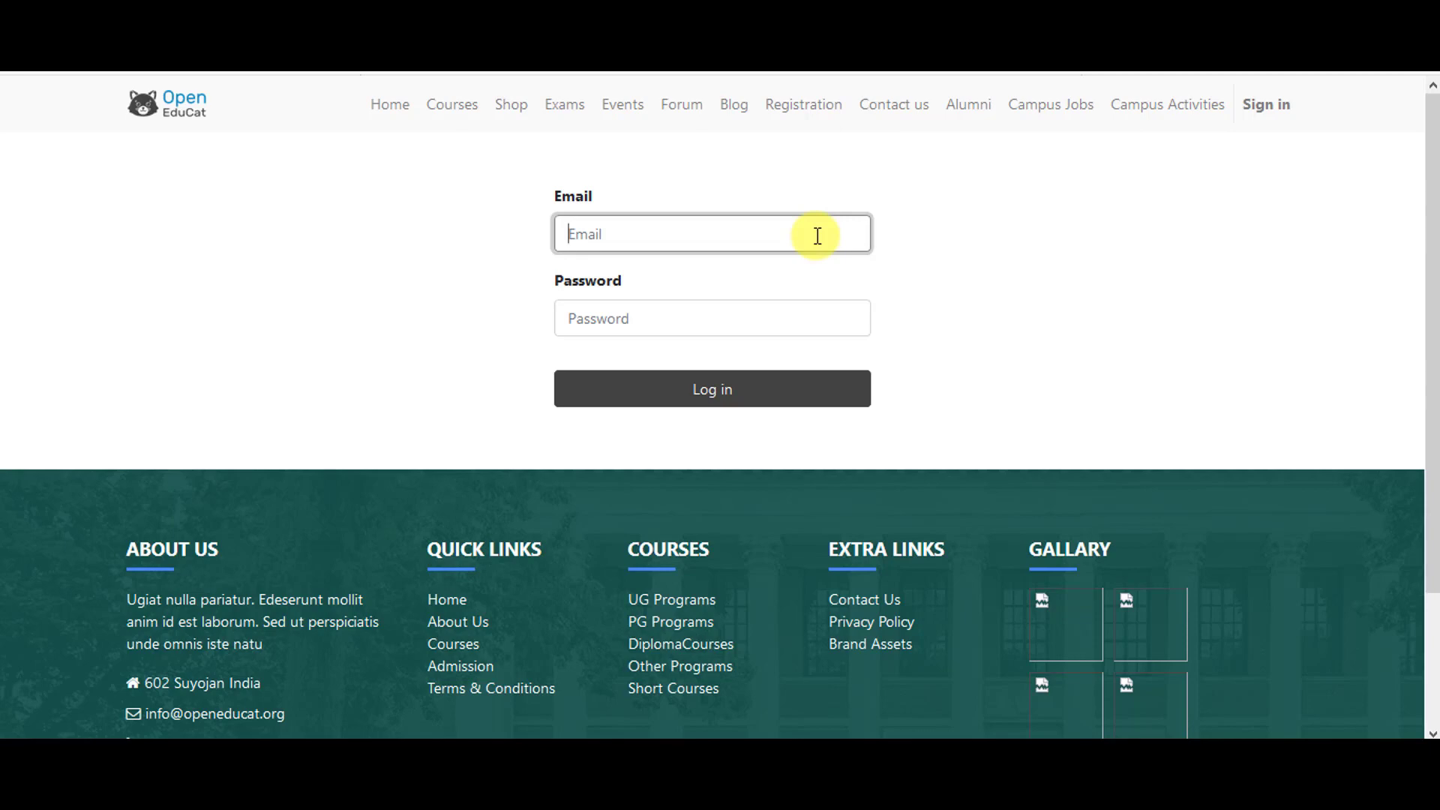
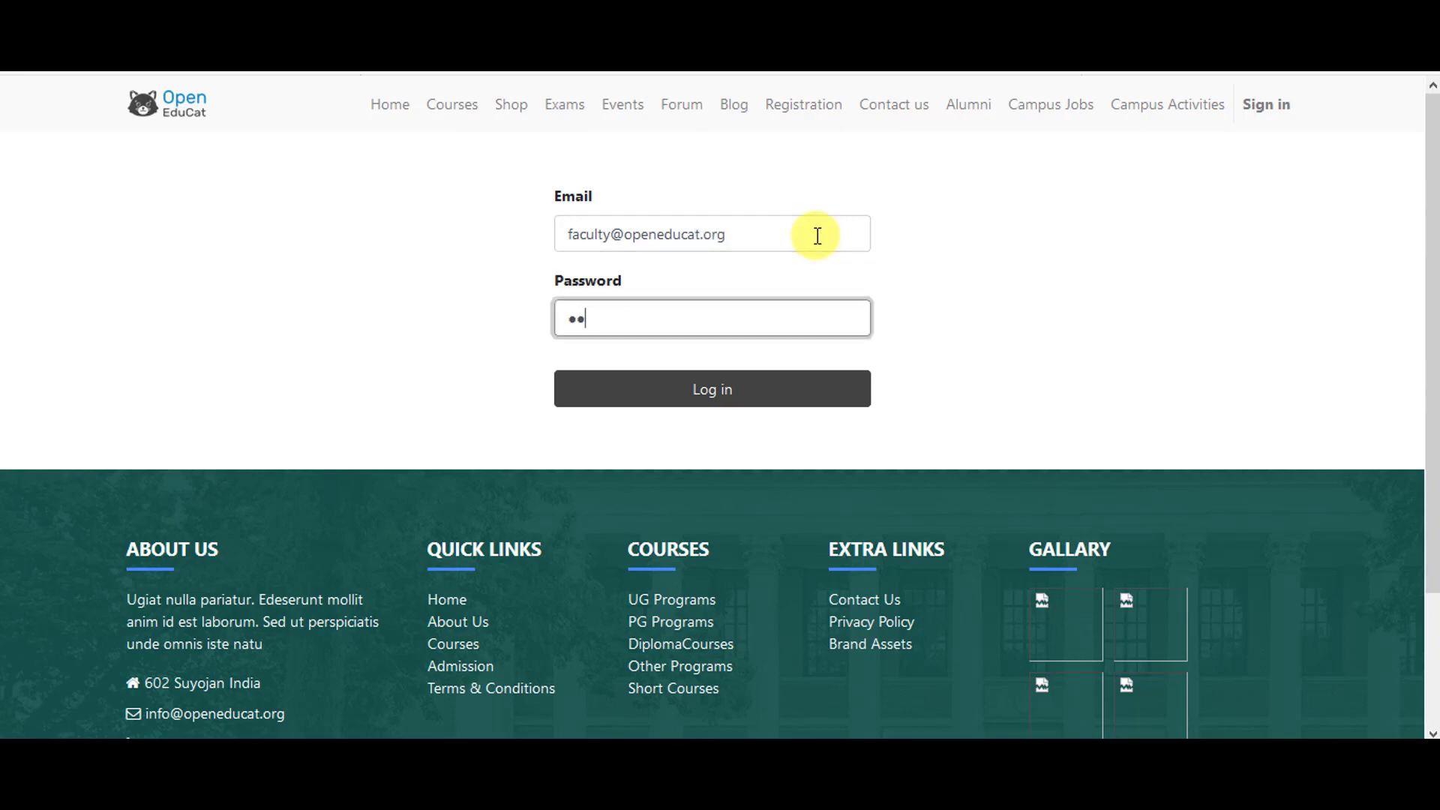
pyautogui.write('password')
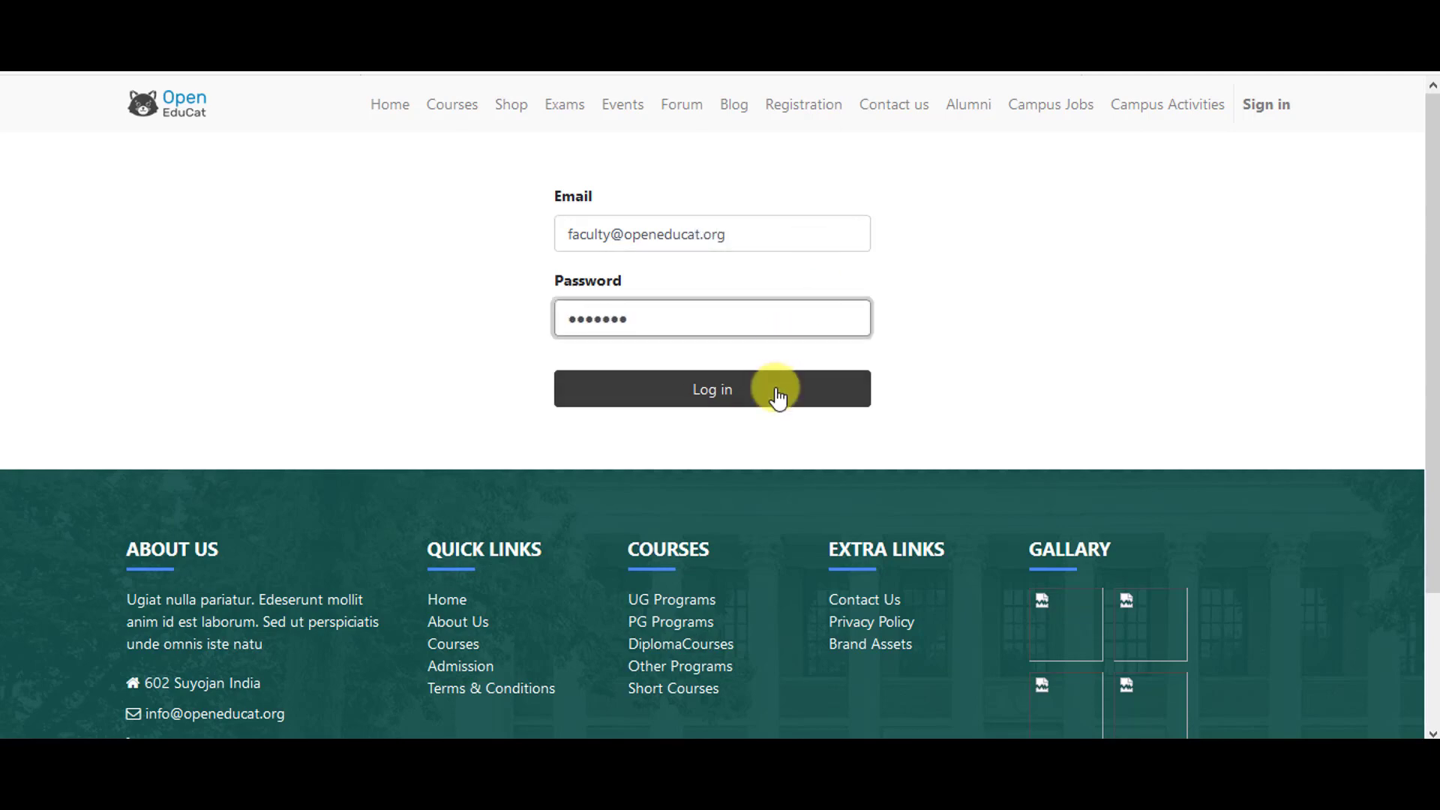
# - Sign in, go to the Assignments app and start a new assignment
pyautogui.click(711, 388)
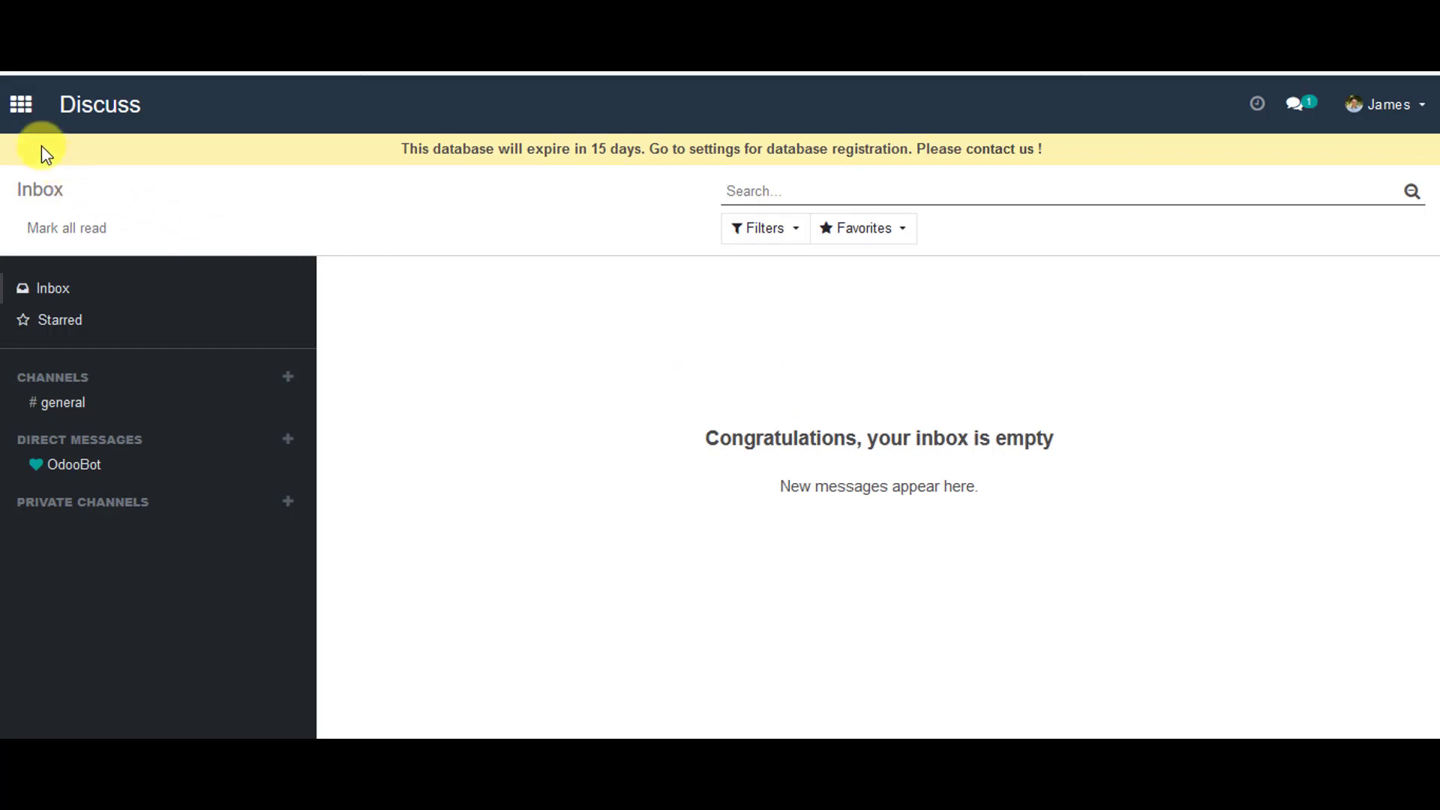
pyautogui.click(21, 104)
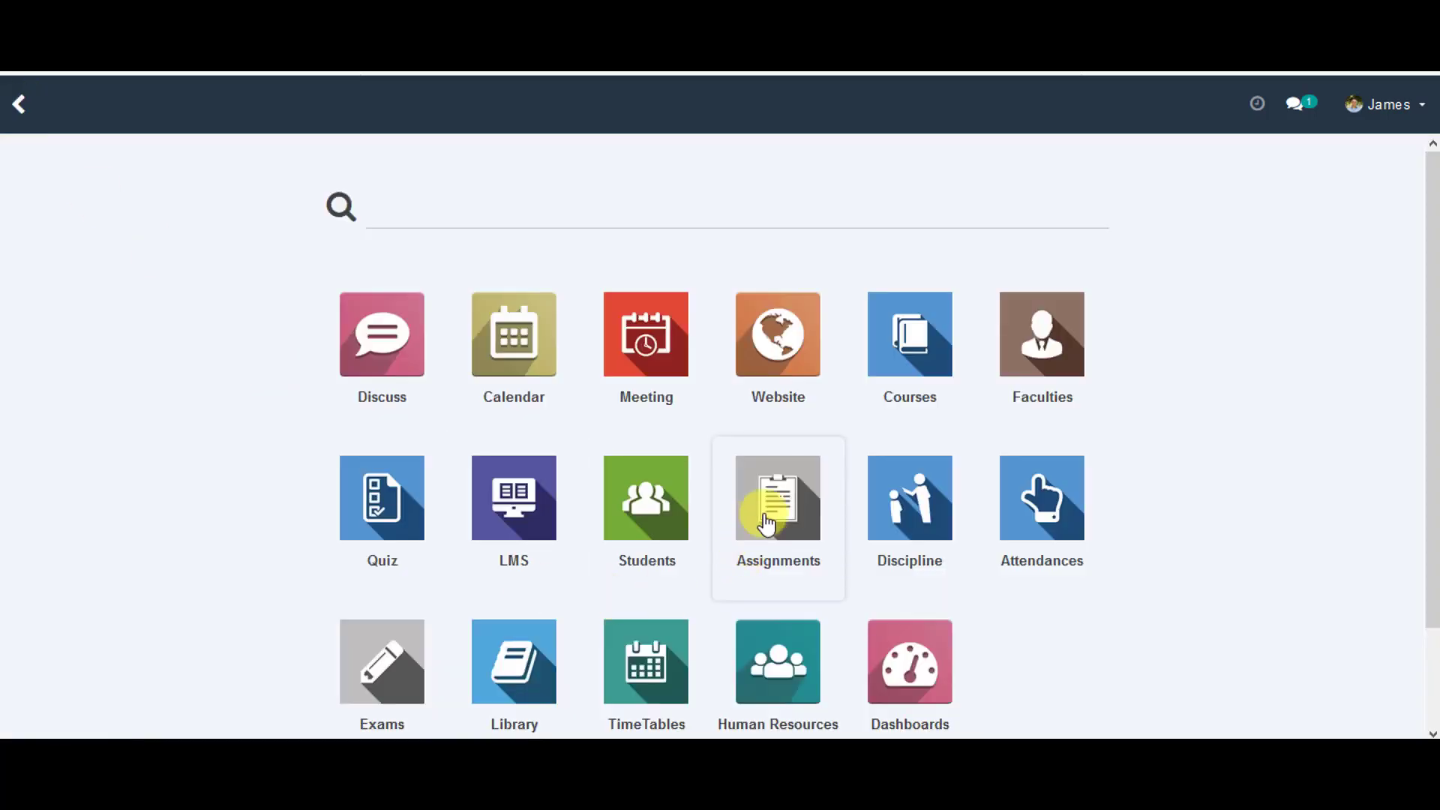
pyautogui.click(779, 498)
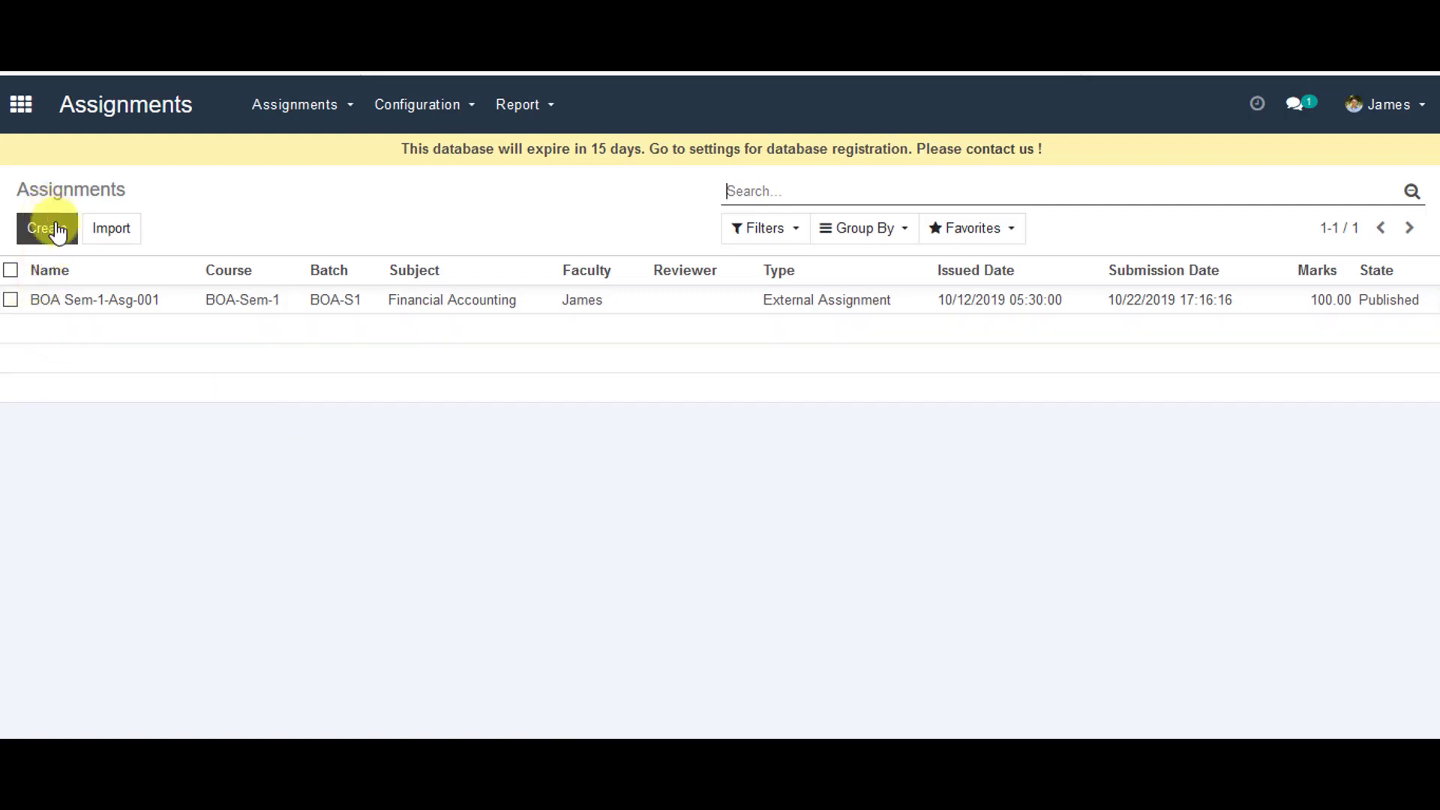
pyautogui.click(45, 228)
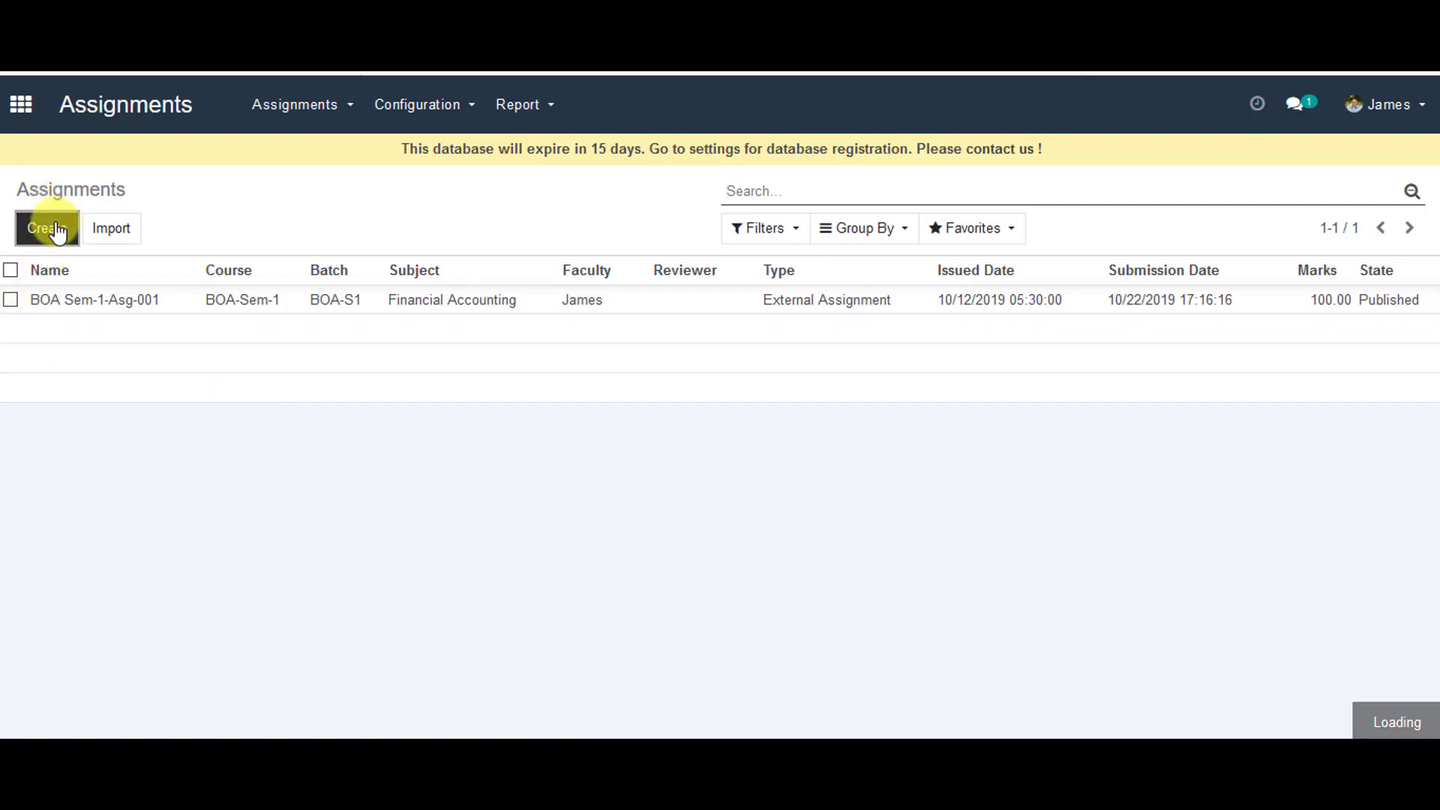
# - Name the new draft assignment 'BOA Sem-1-Asg-002'
pyautogui.click(47, 228)
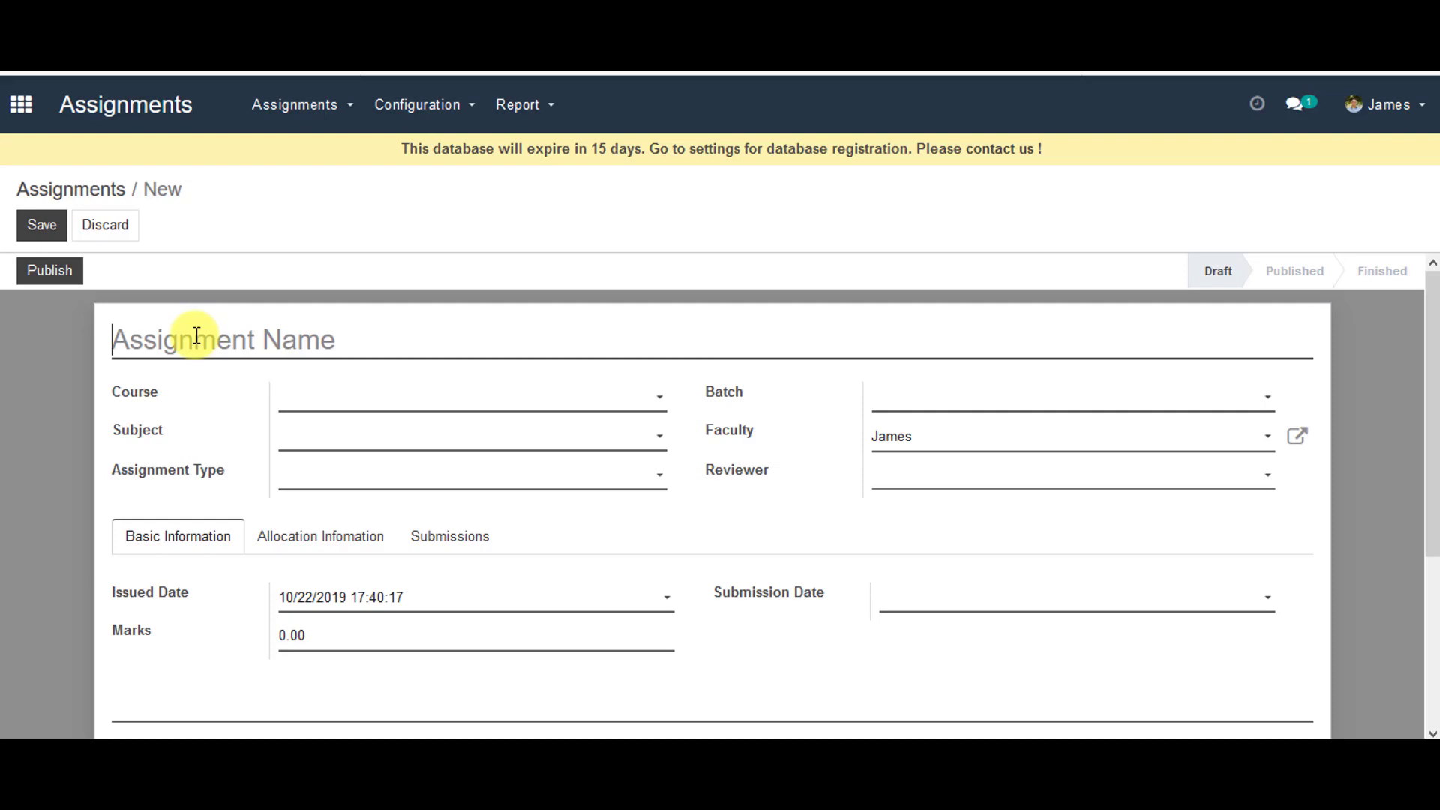
pyautogui.write('B')
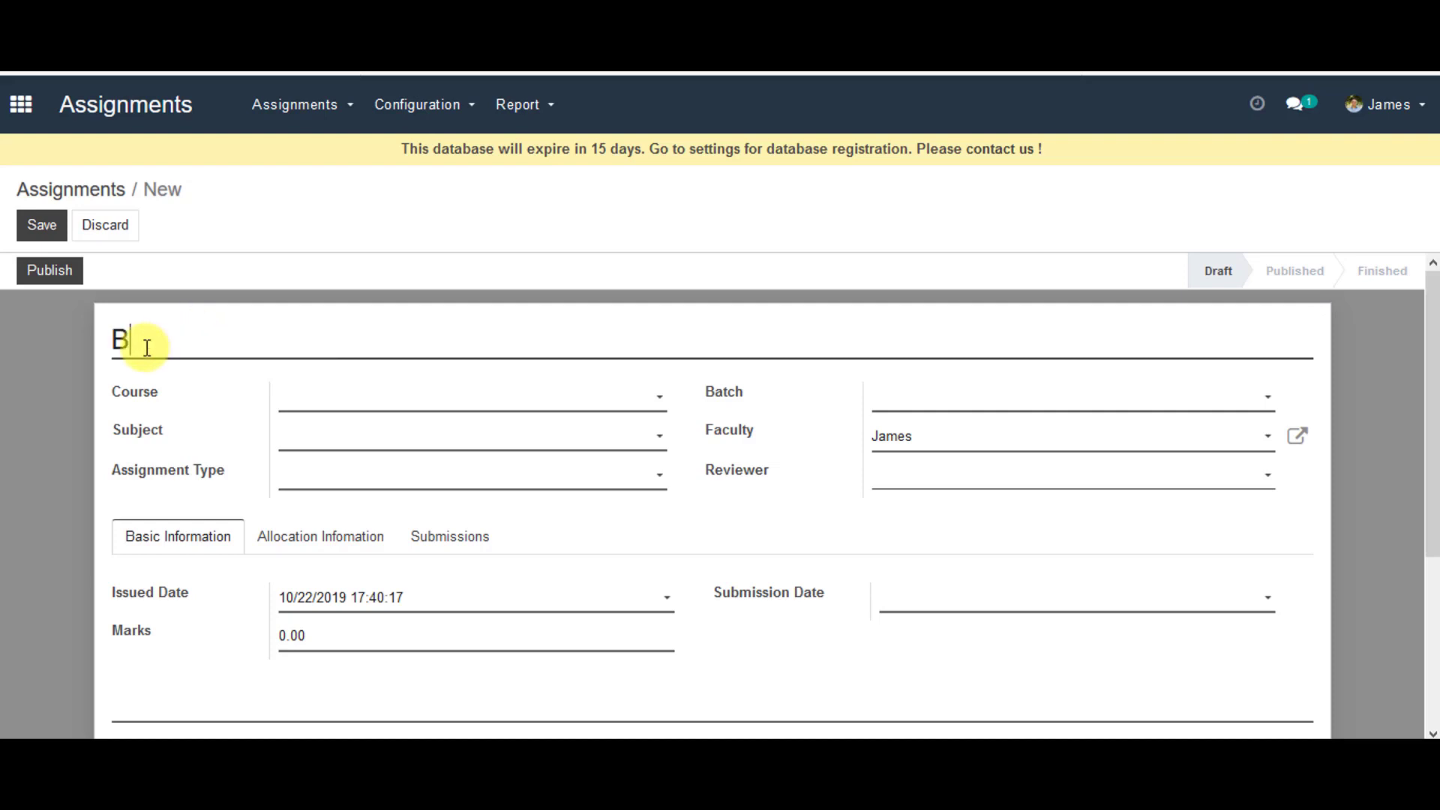
pyautogui.write('QA S')
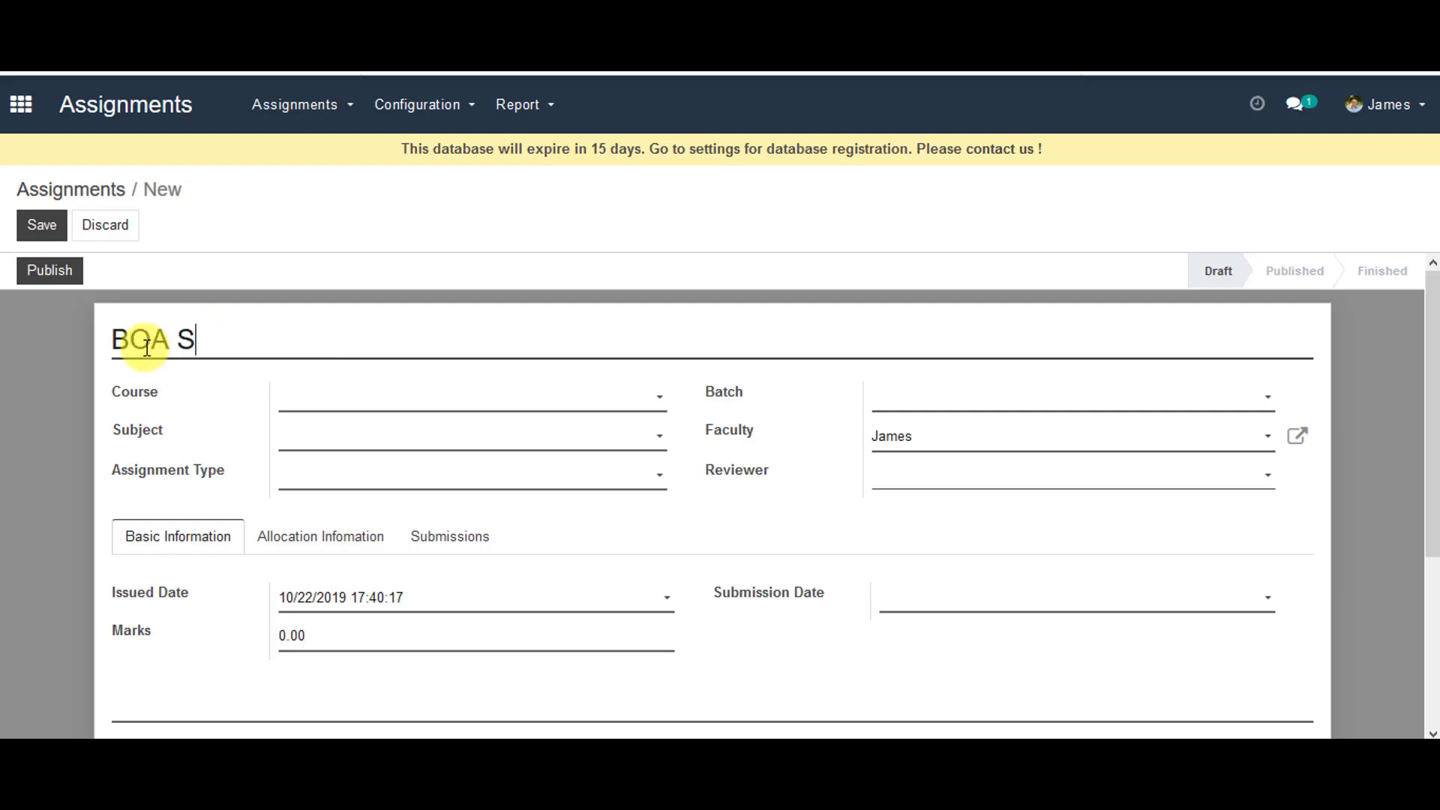
pyautogui.write('em-')
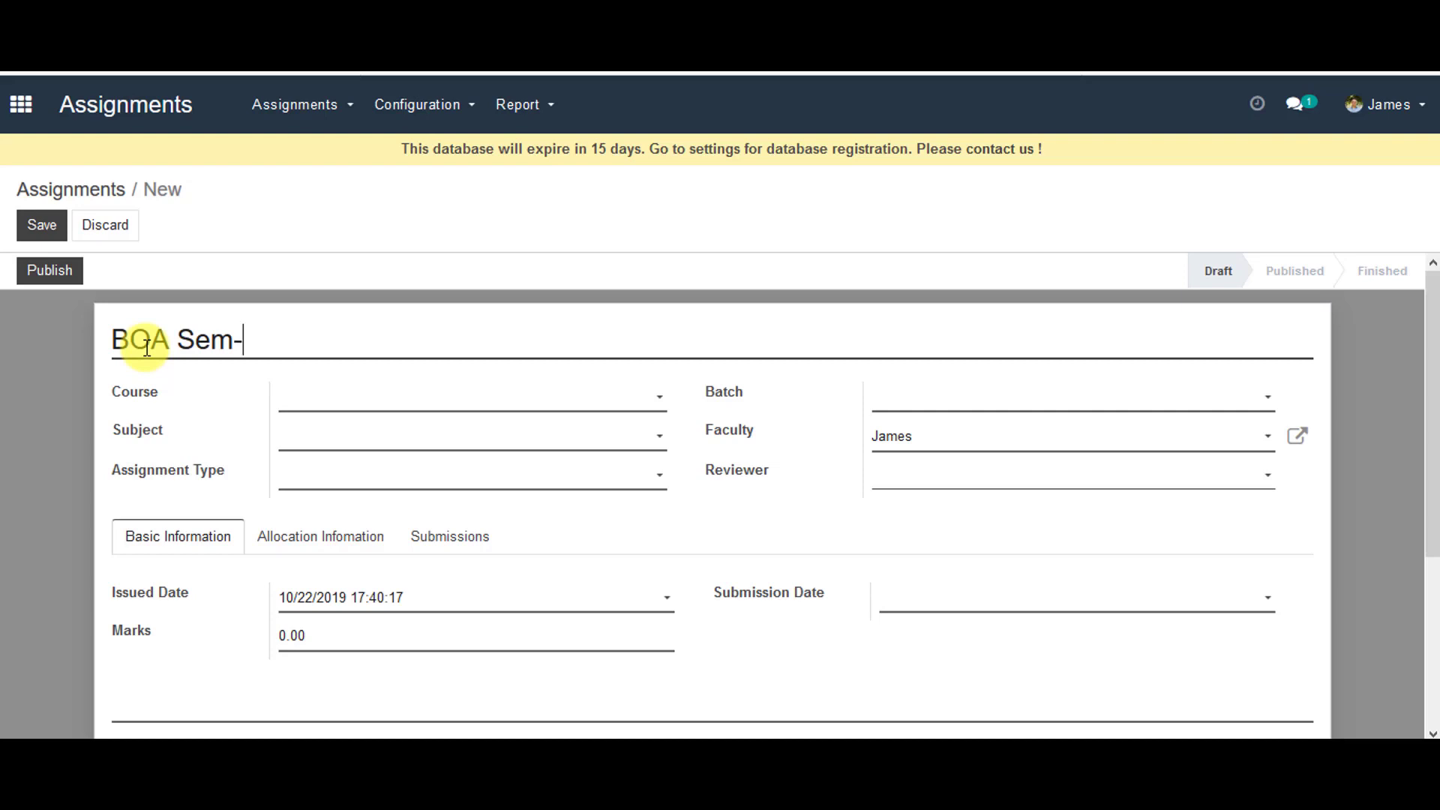
pyautogui.write('1-Asg-002')
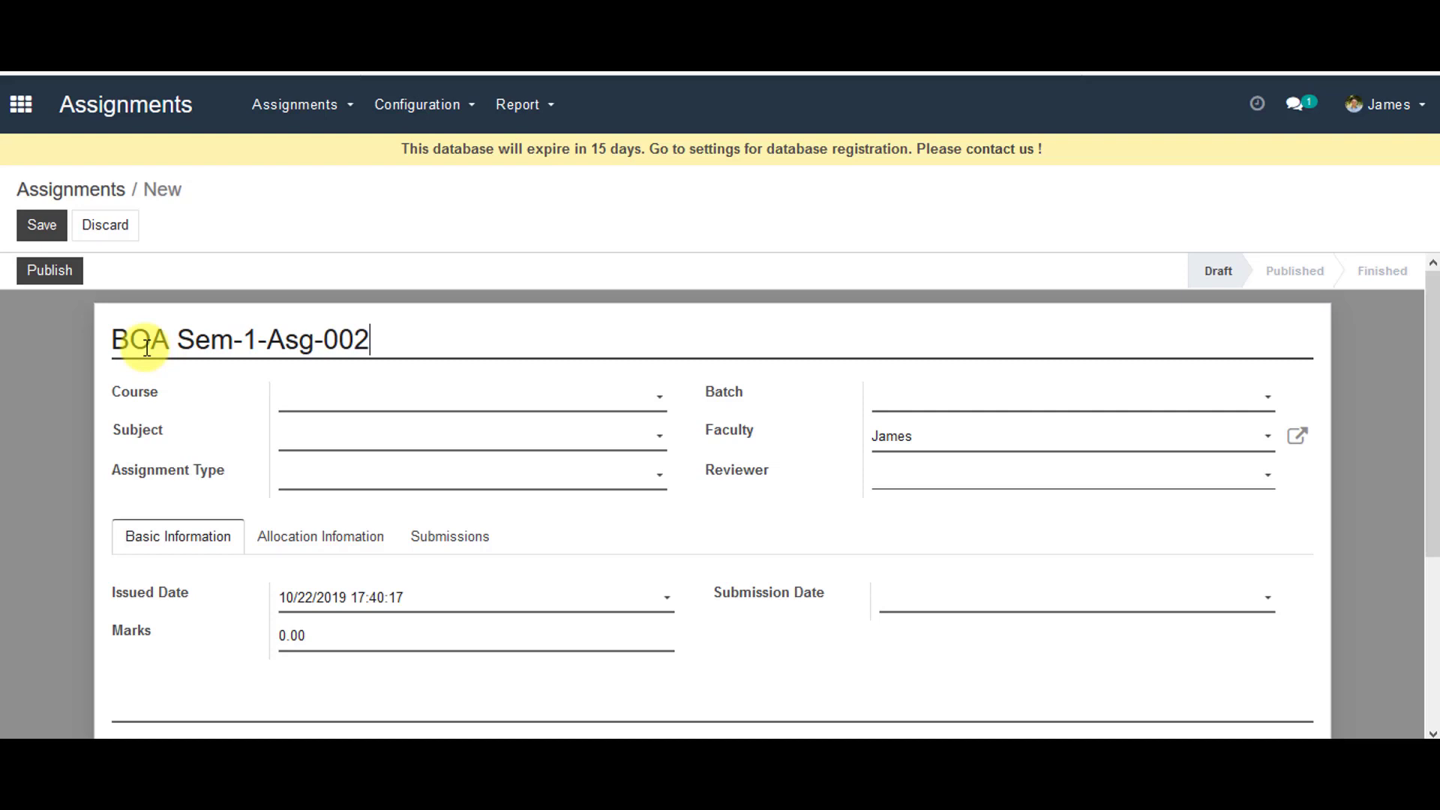
# - Set the course to Bachelor of Accountancy (BOA-Sem-1) and the batch to BOA-S1
pyautogui.click(470, 396)
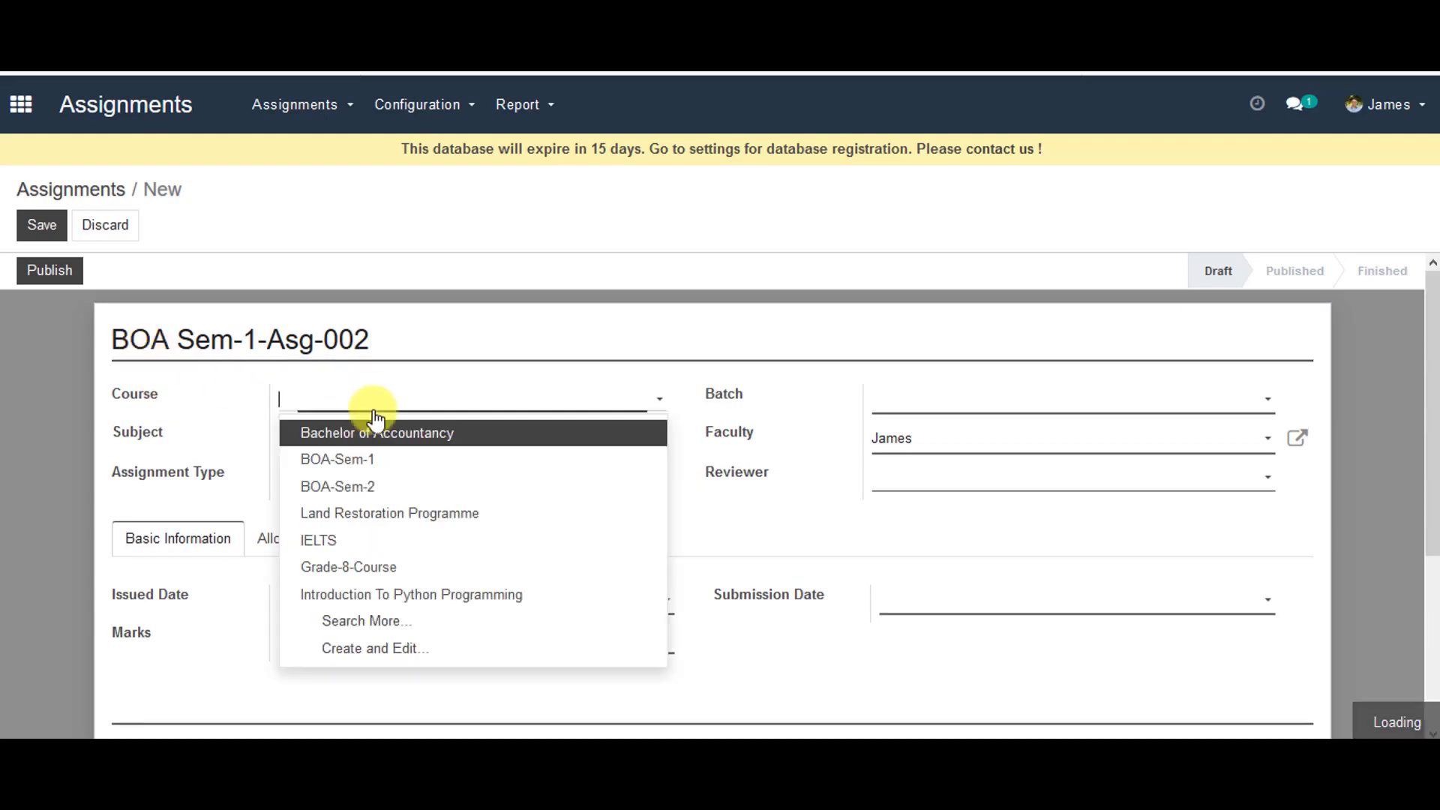
pyautogui.click(375, 432)
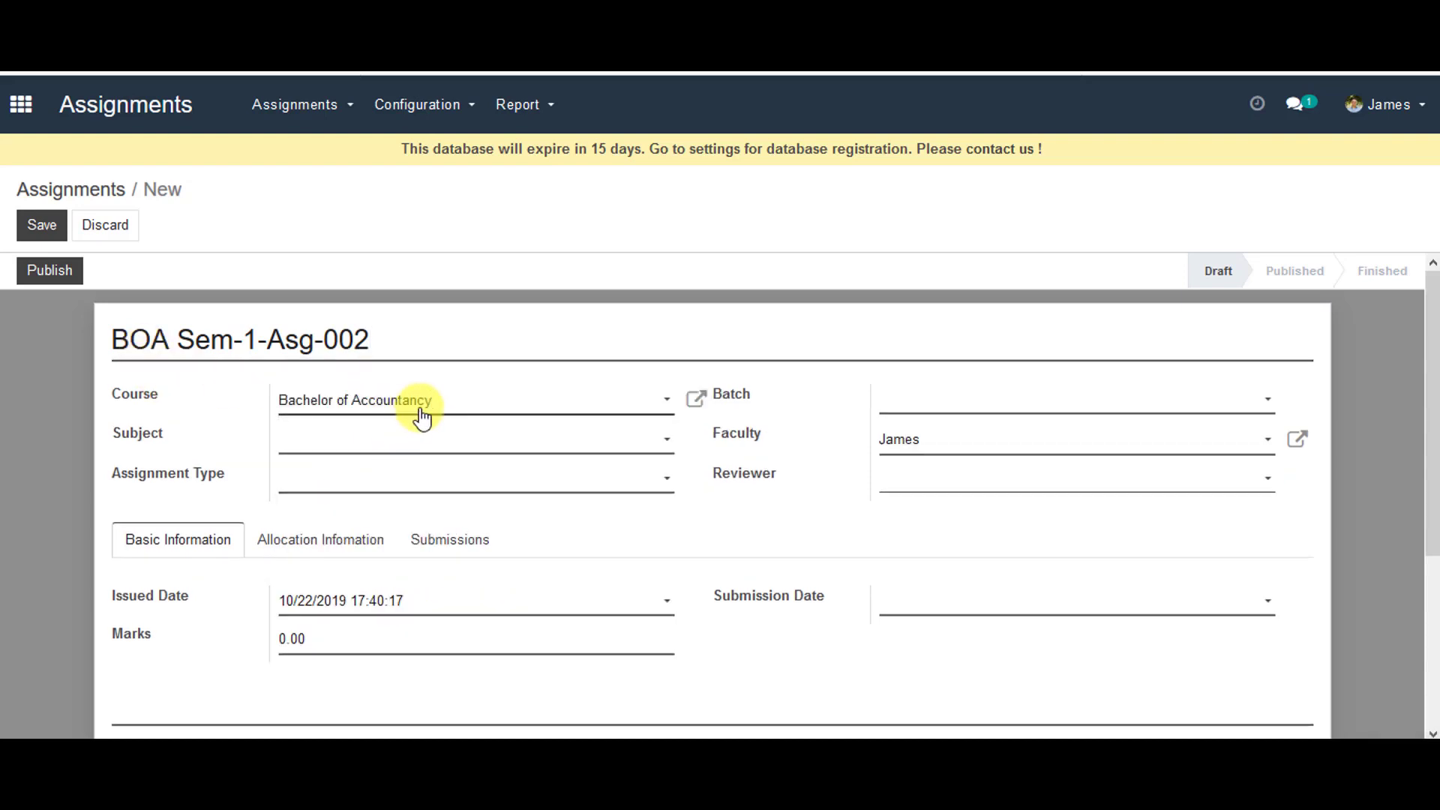
pyautogui.click(475, 399)
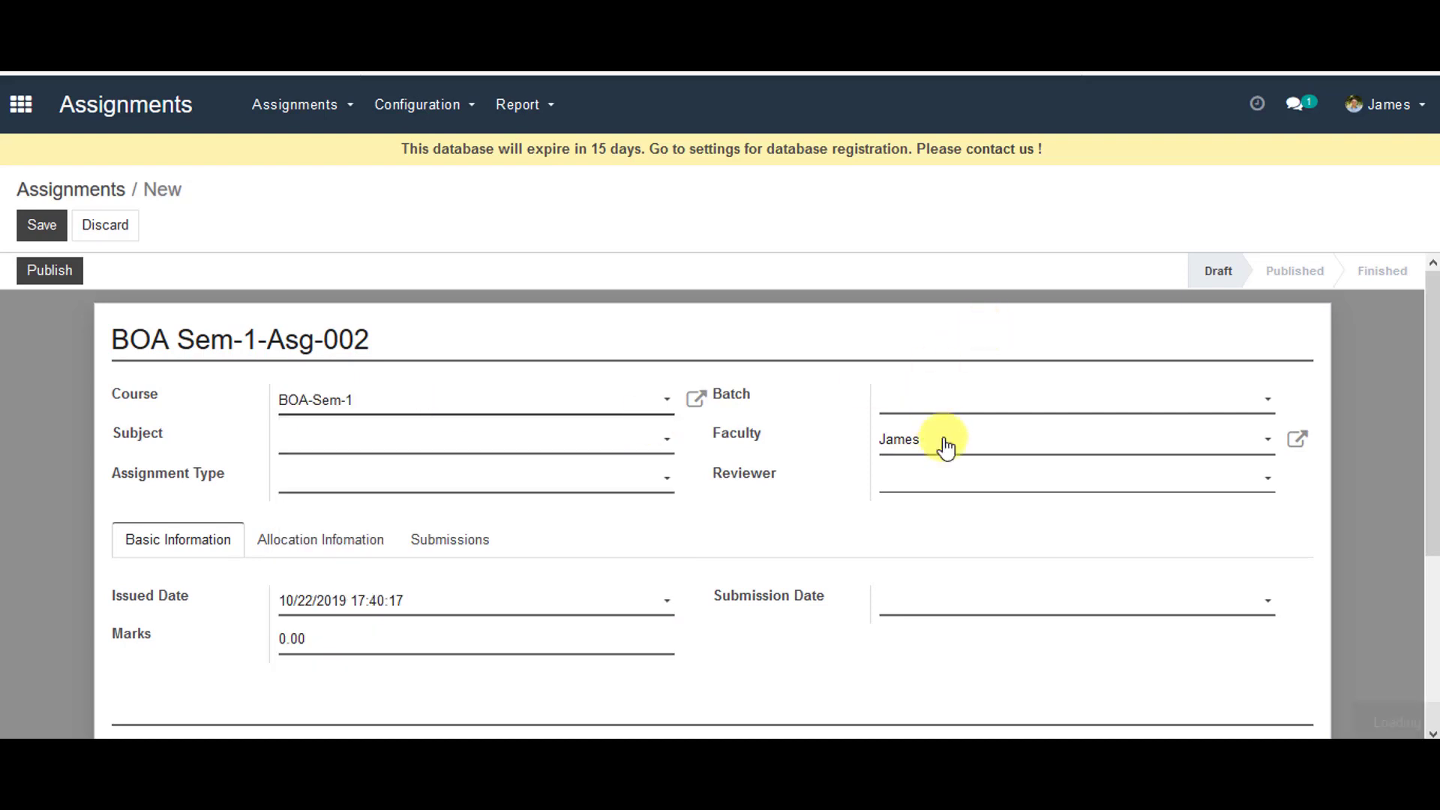
pyautogui.write('BOA-S1')
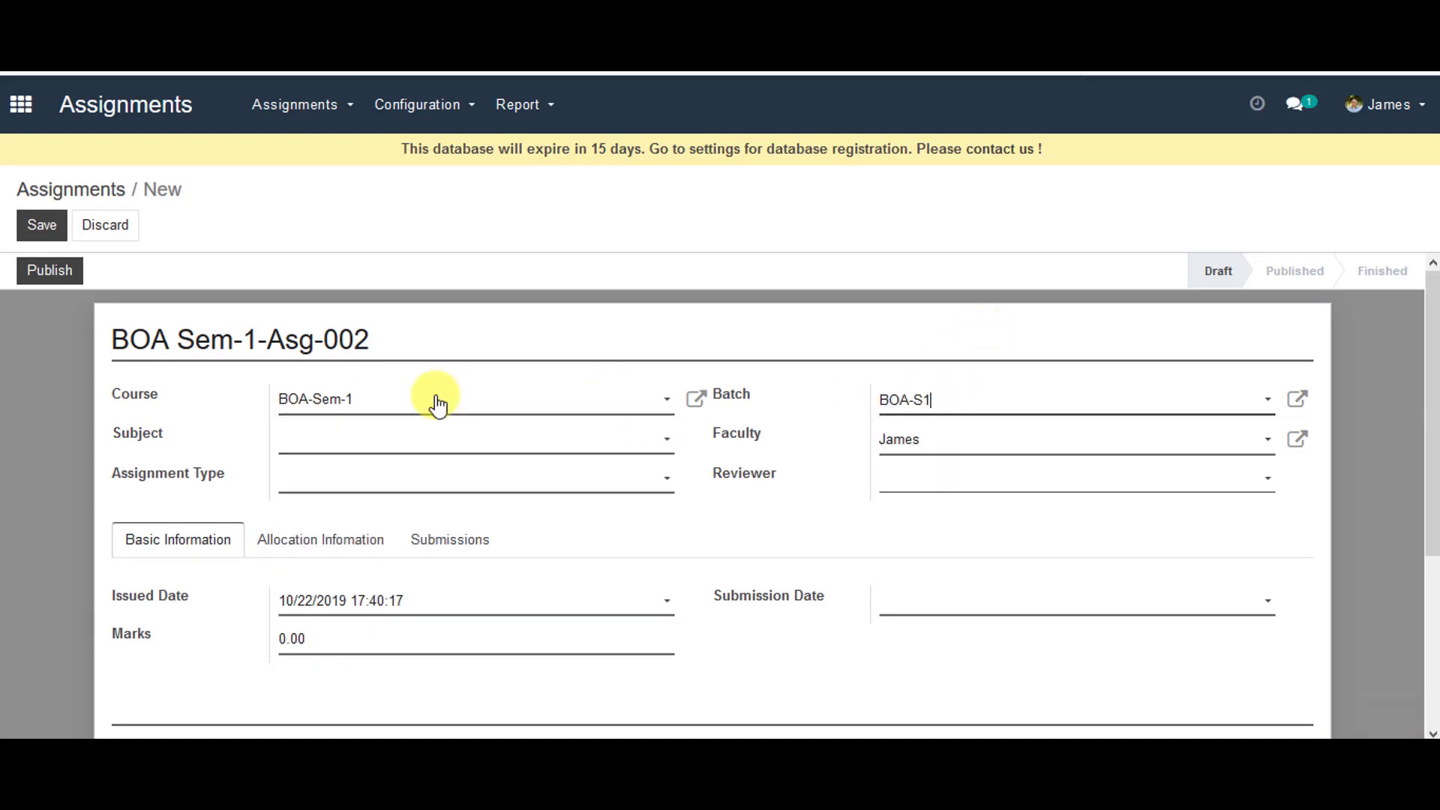
# - Set the subject to Financial Accounting and the type to Internal Assignment, then reach the reviewer choices
pyautogui.click(476, 438)
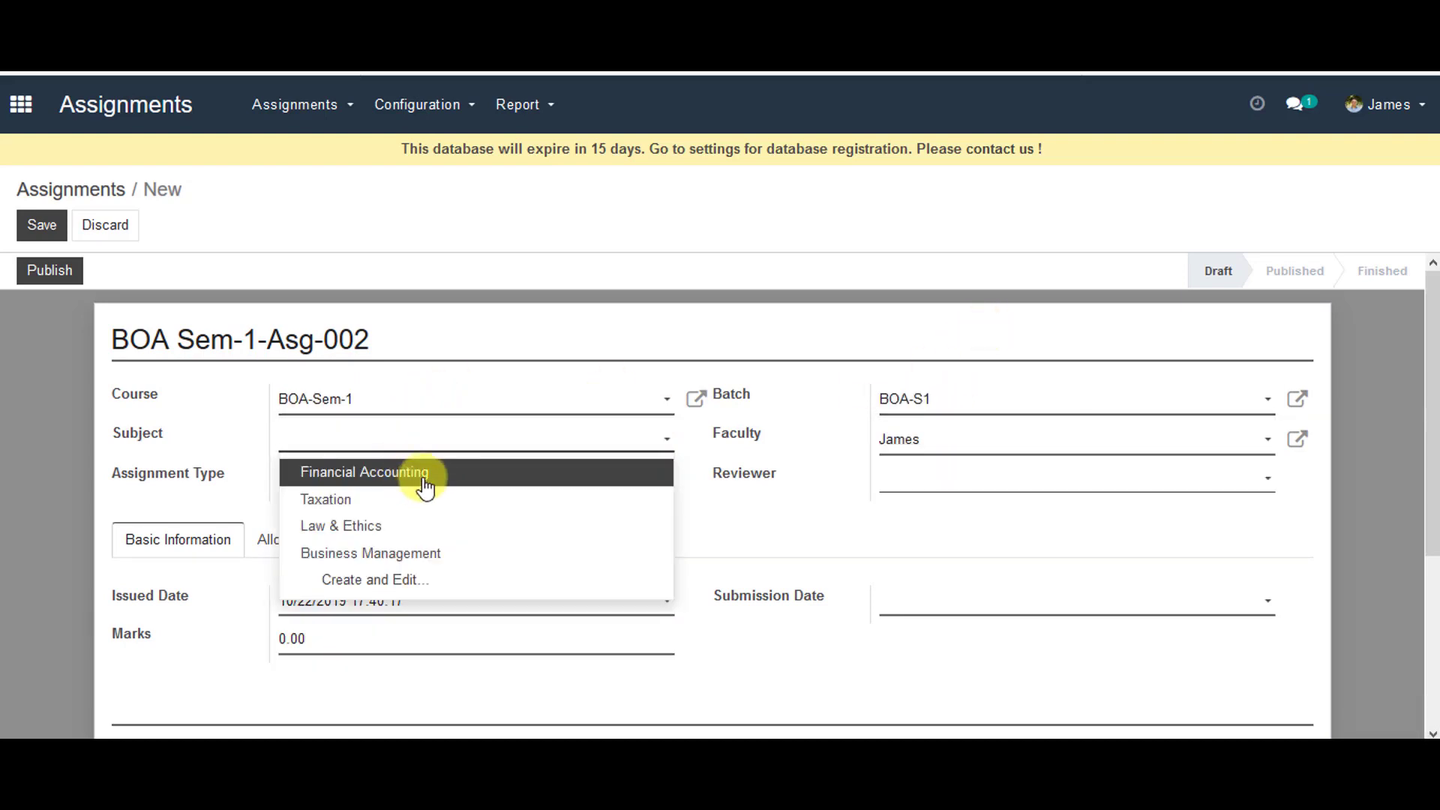
pyautogui.click(365, 471)
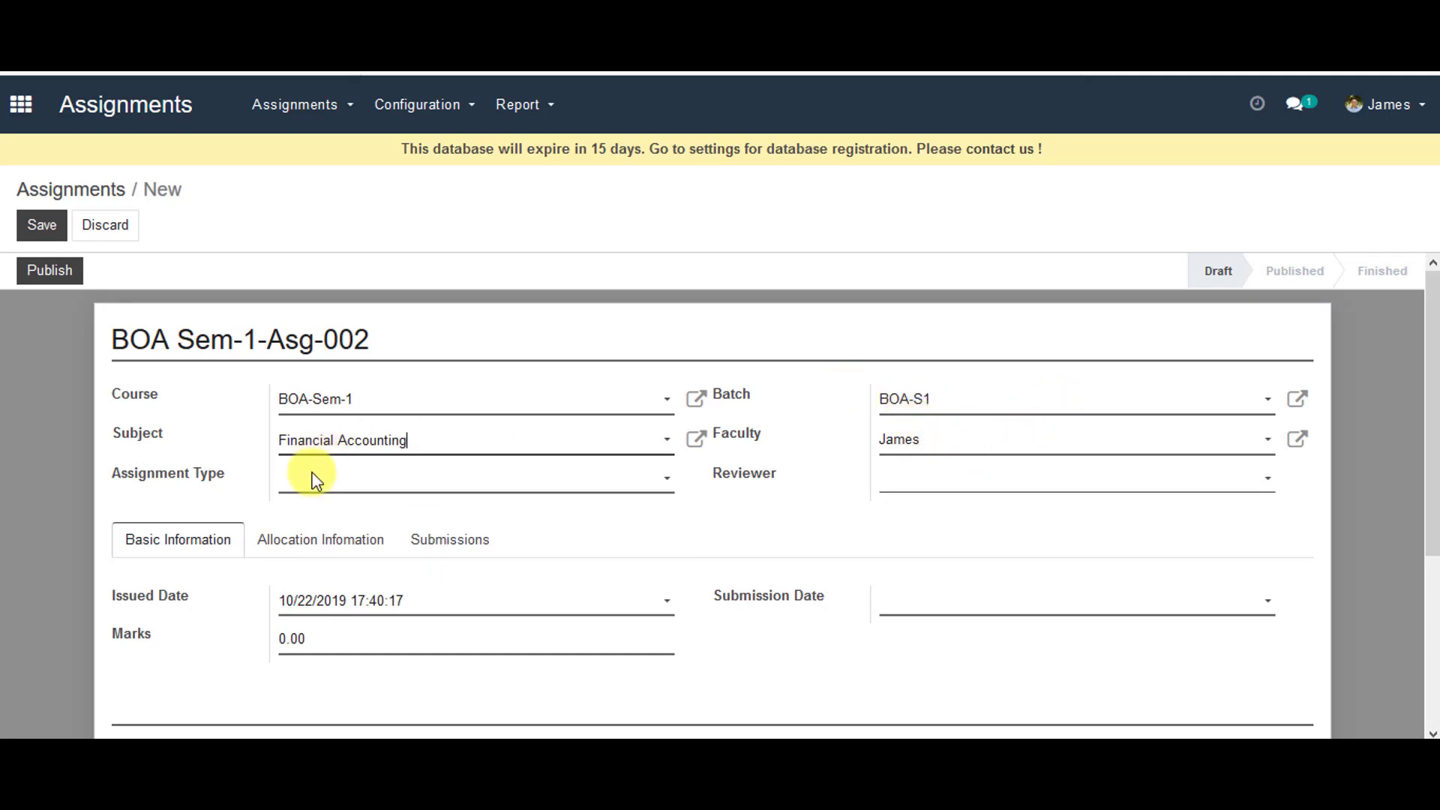
pyautogui.click(473, 476)
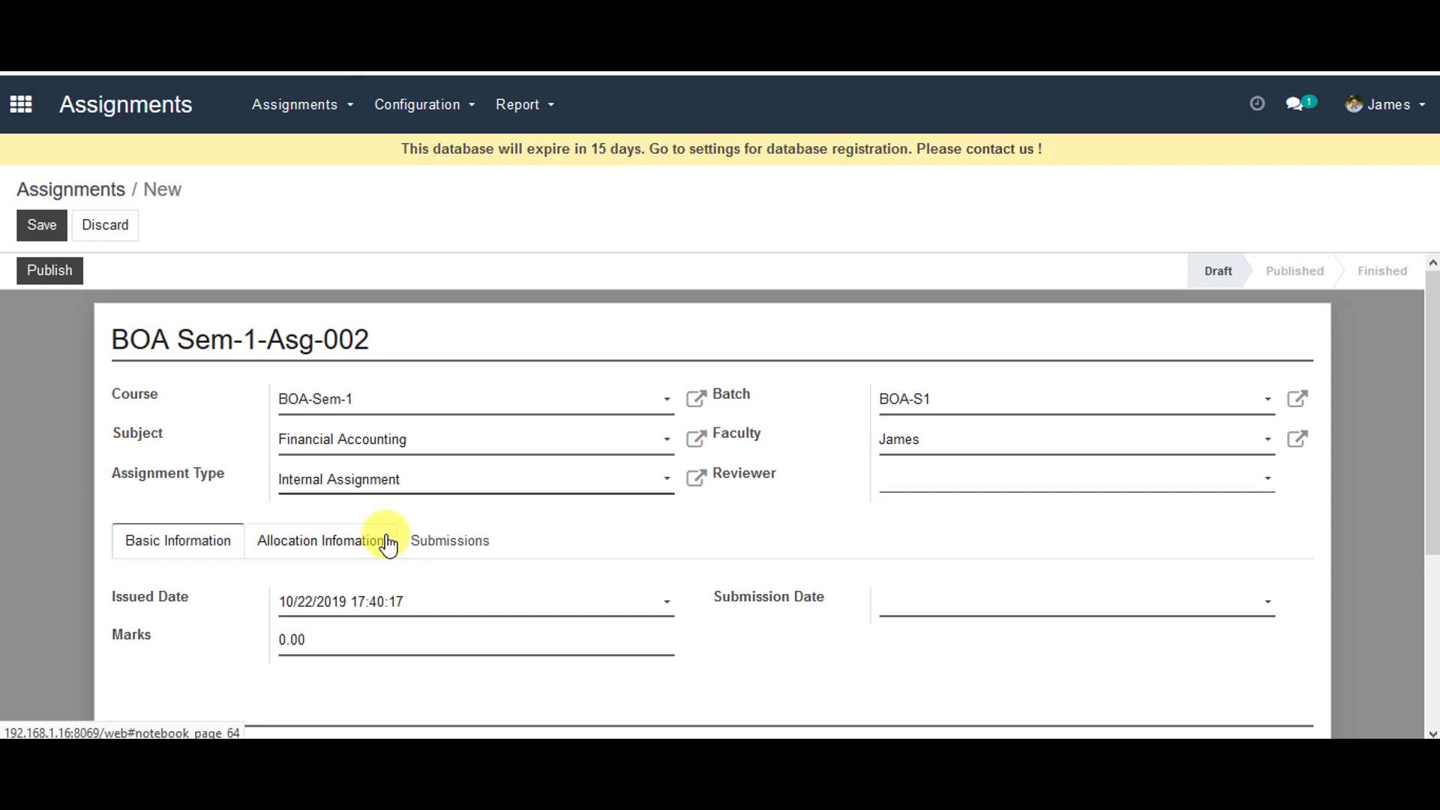
pyautogui.click(476, 479)
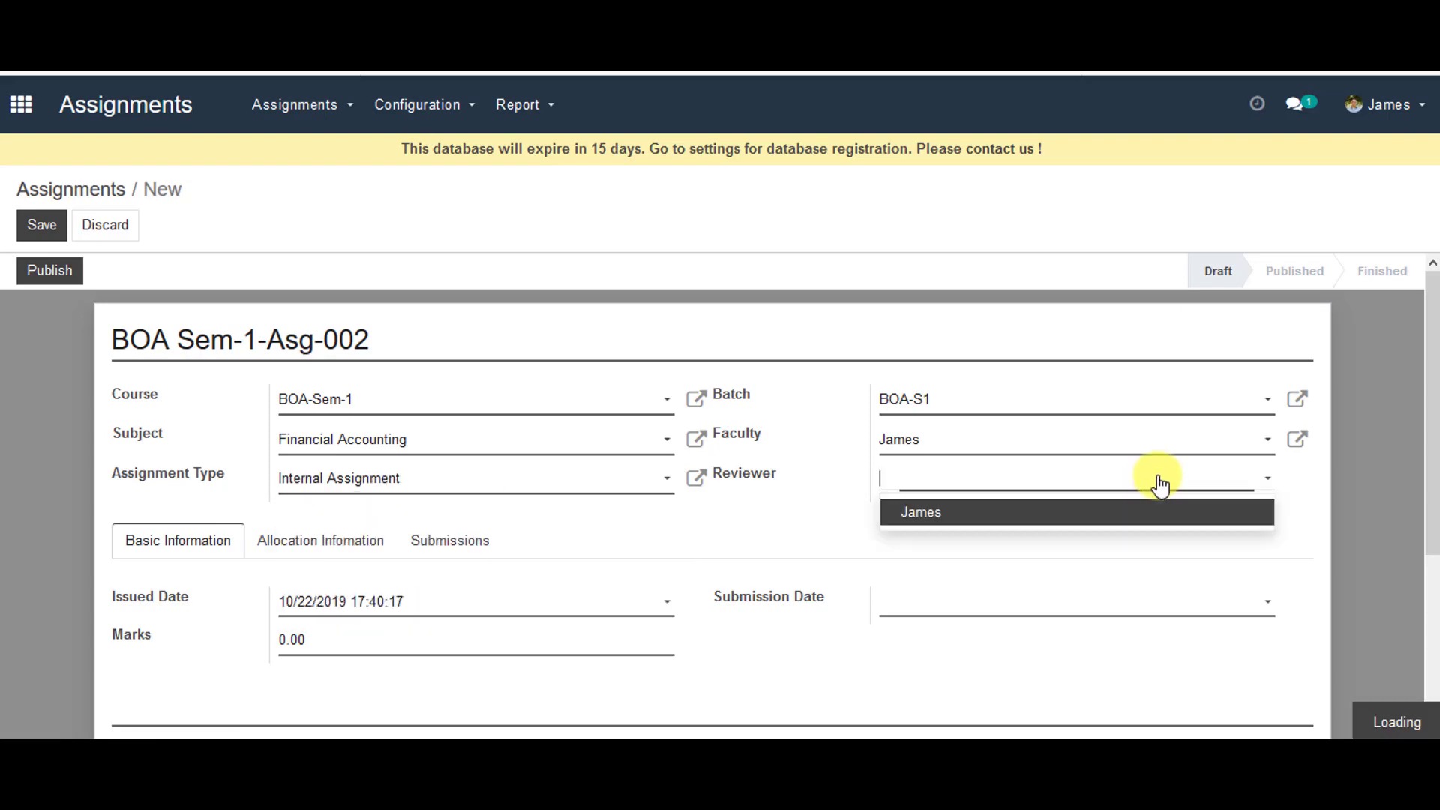
pyautogui.moveTo(1151, 515)
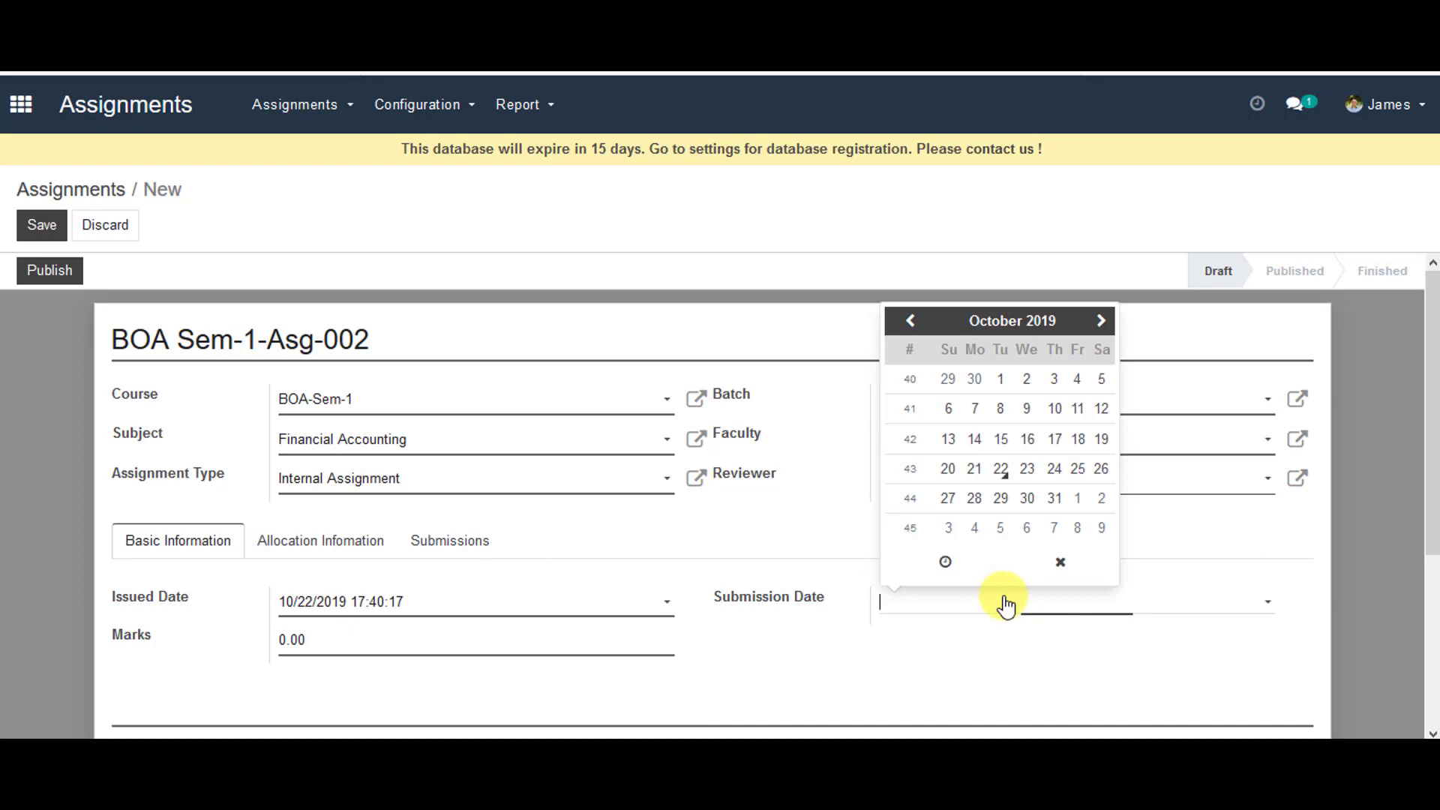
# - Set submission date 10/30/2019, marks 100.00 and description 'What is Financial Accounting ?'
pyautogui.click(1026, 498)
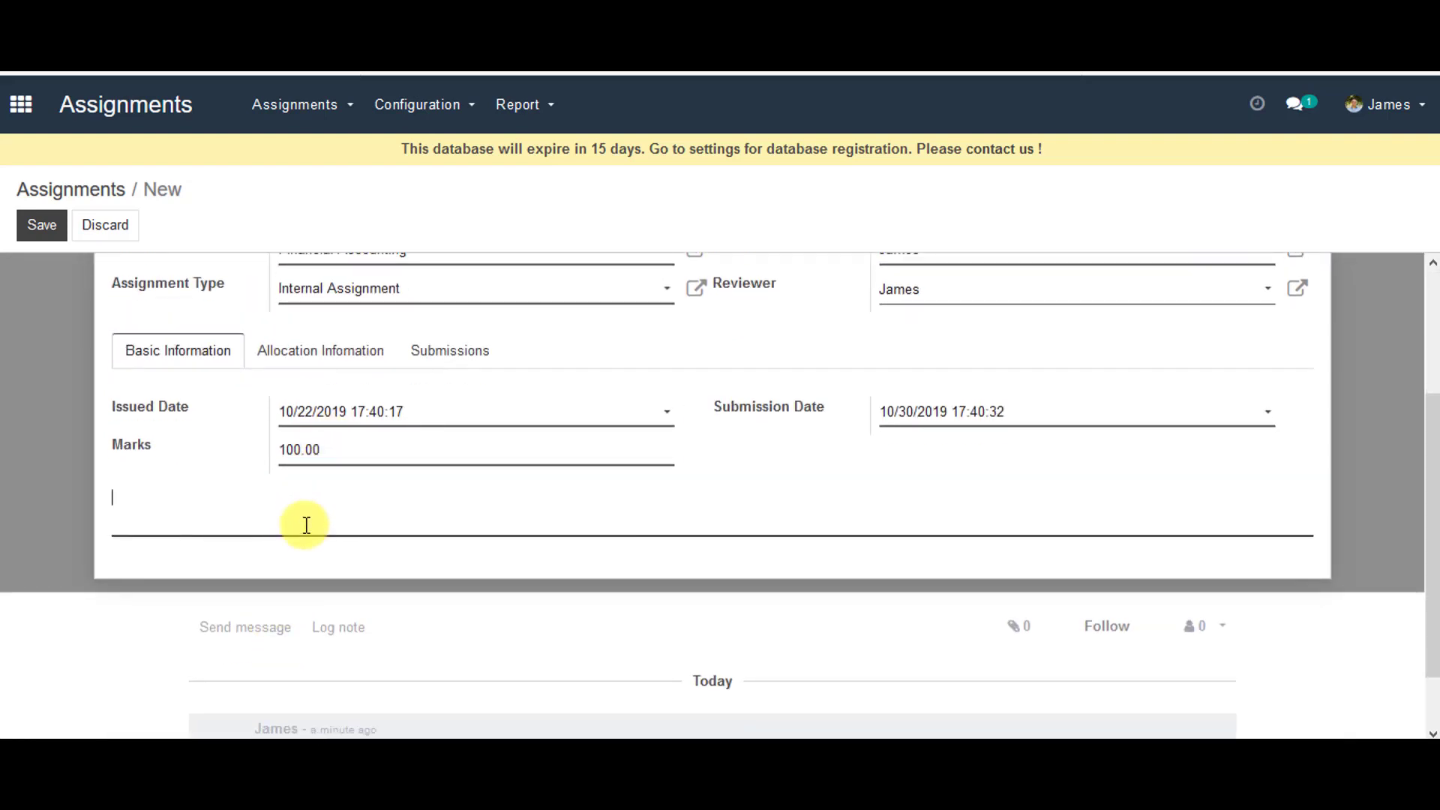
pyautogui.write('What is')
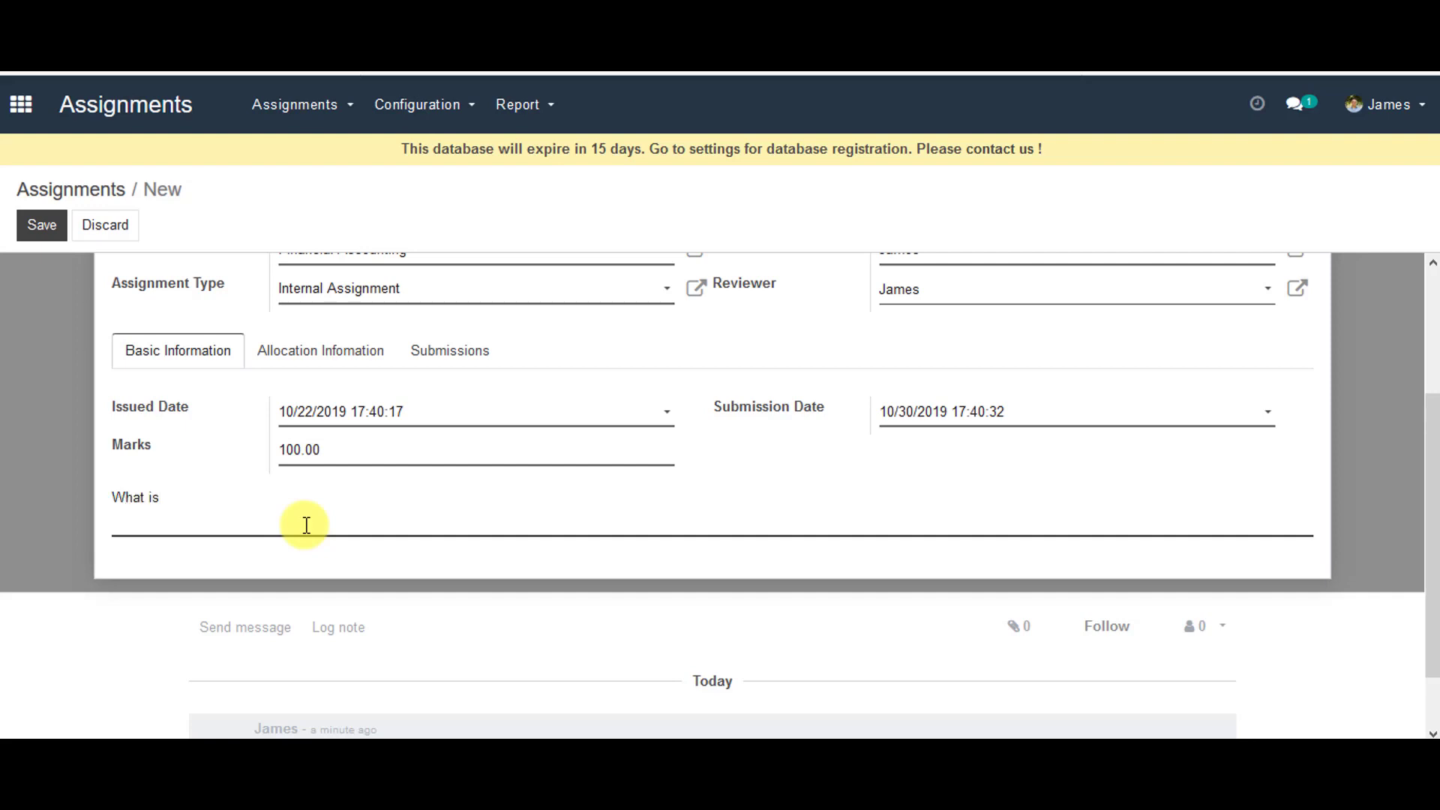
pyautogui.write('Financial Accounti')
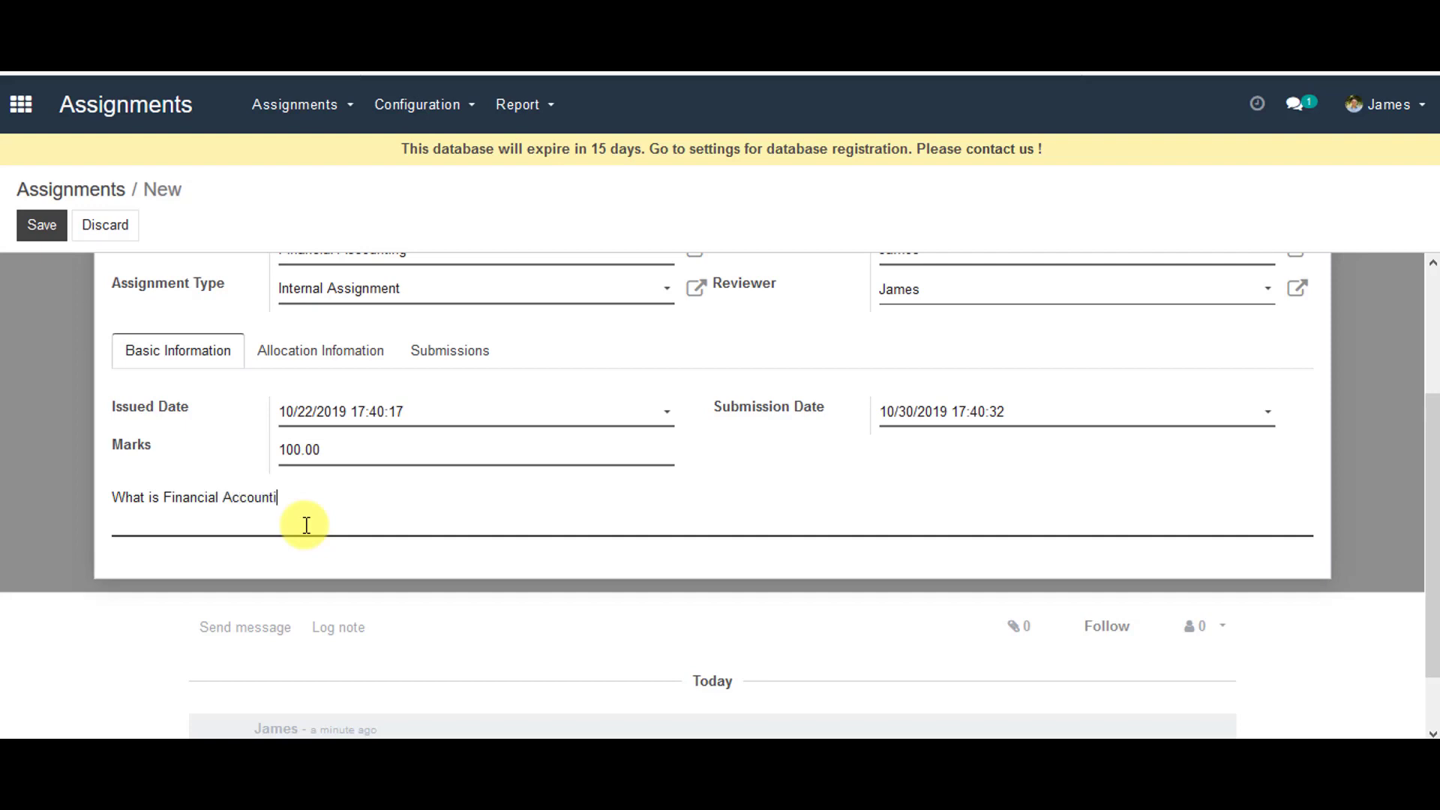
pyautogui.write('ng ?')
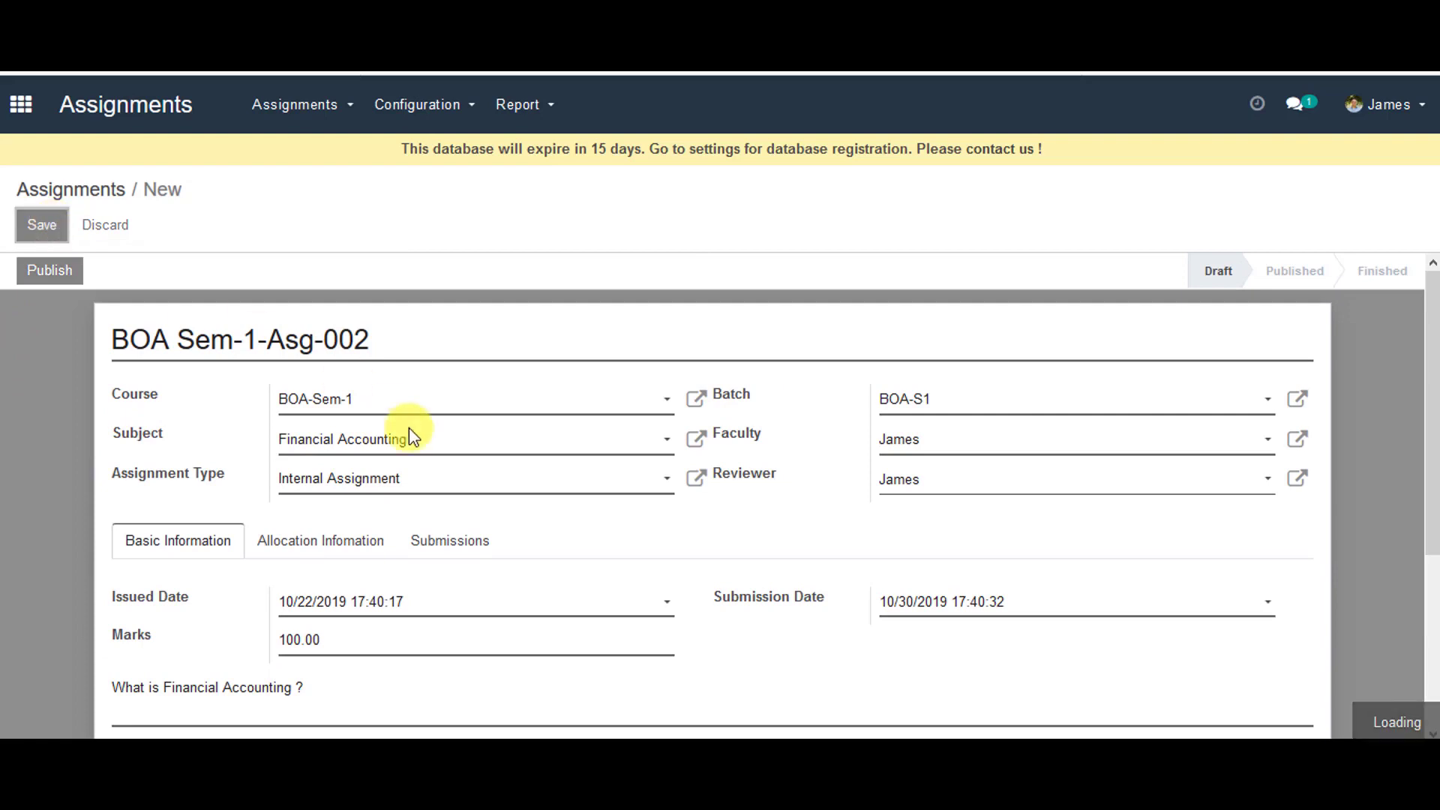
# - Save BOA Sem-1-Asg-002 and view its empty Allocation Information list
pyautogui.click(42, 224)
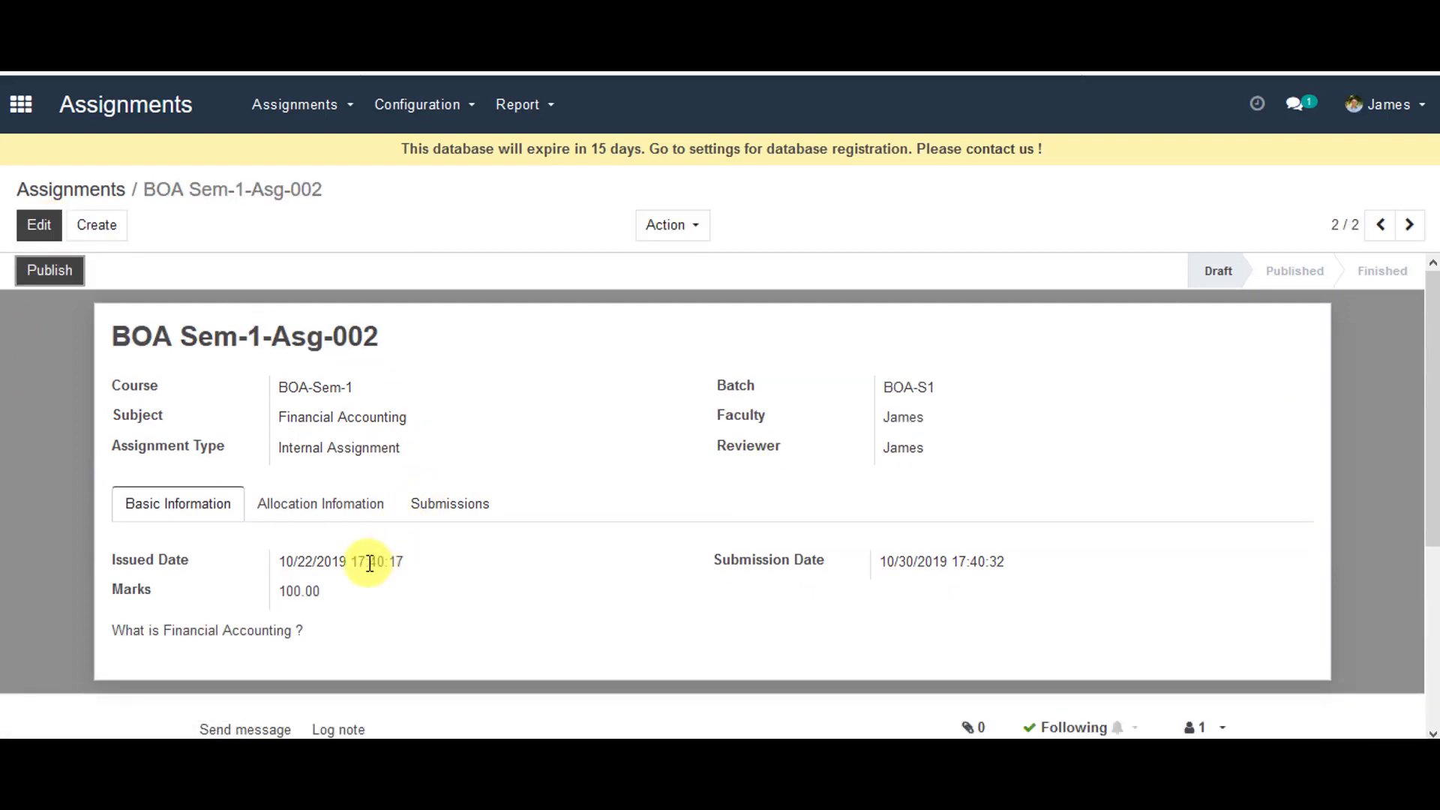
pyautogui.click(321, 504)
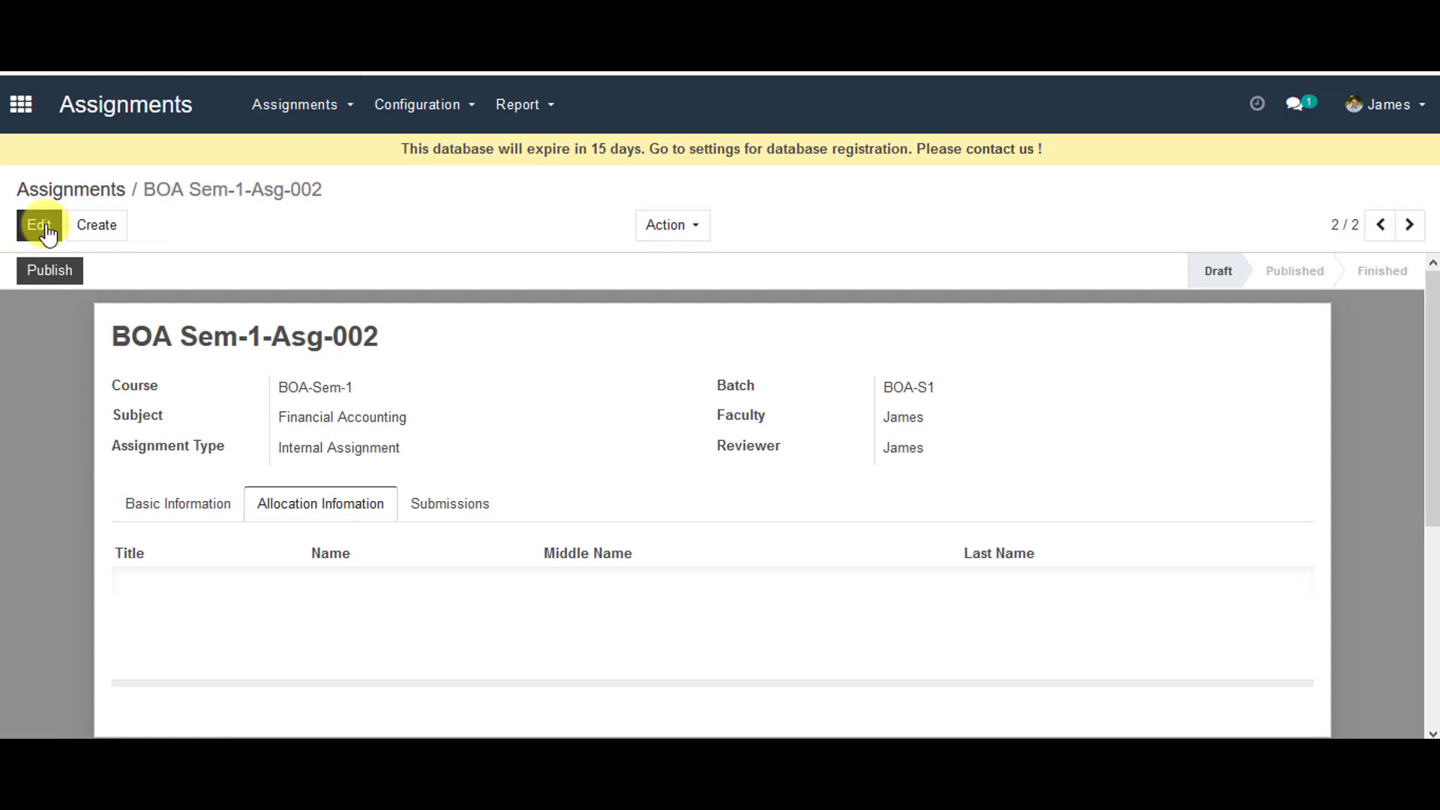
# - Edit the assignment, allocate all four available students and save
pyautogui.click(37, 225)
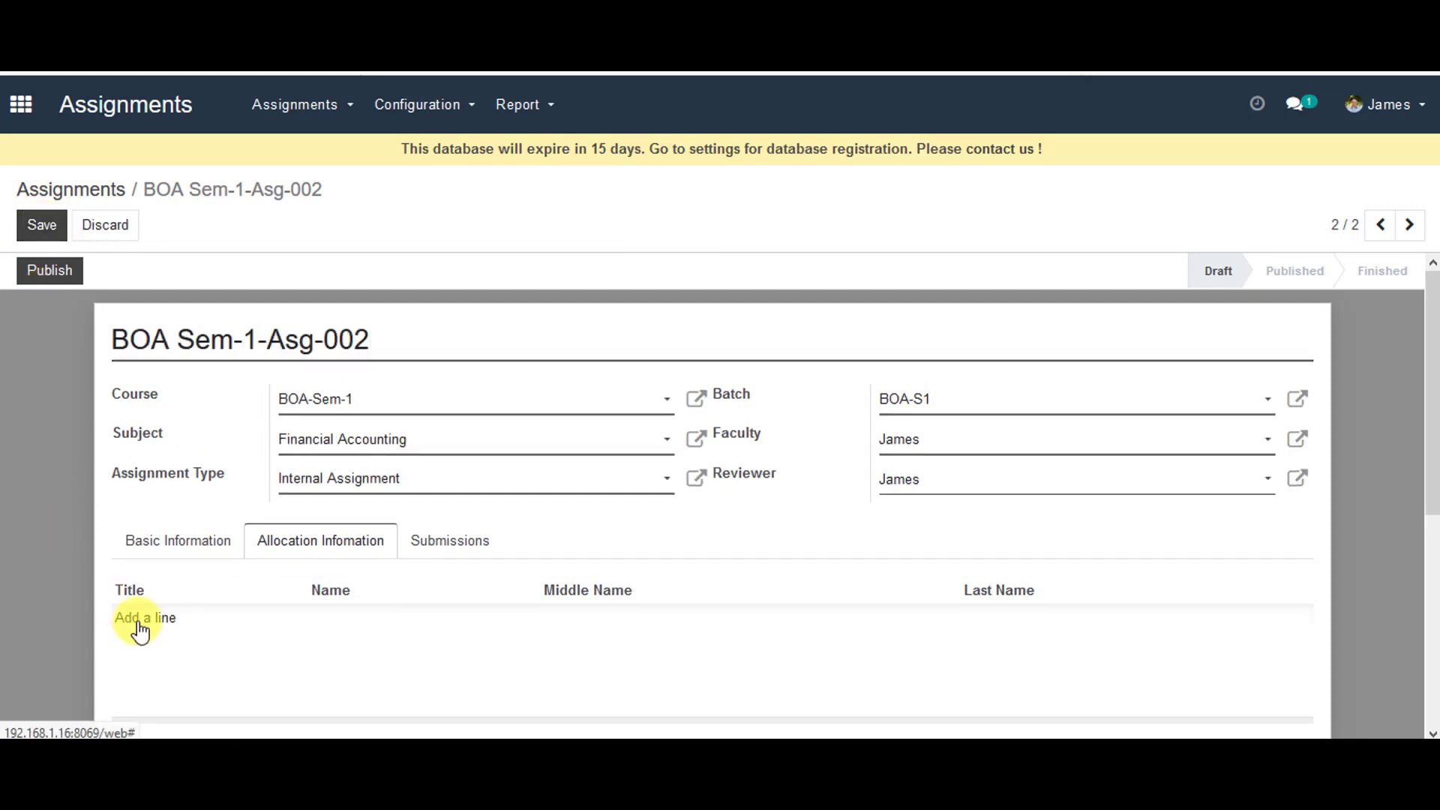
pyautogui.click(144, 617)
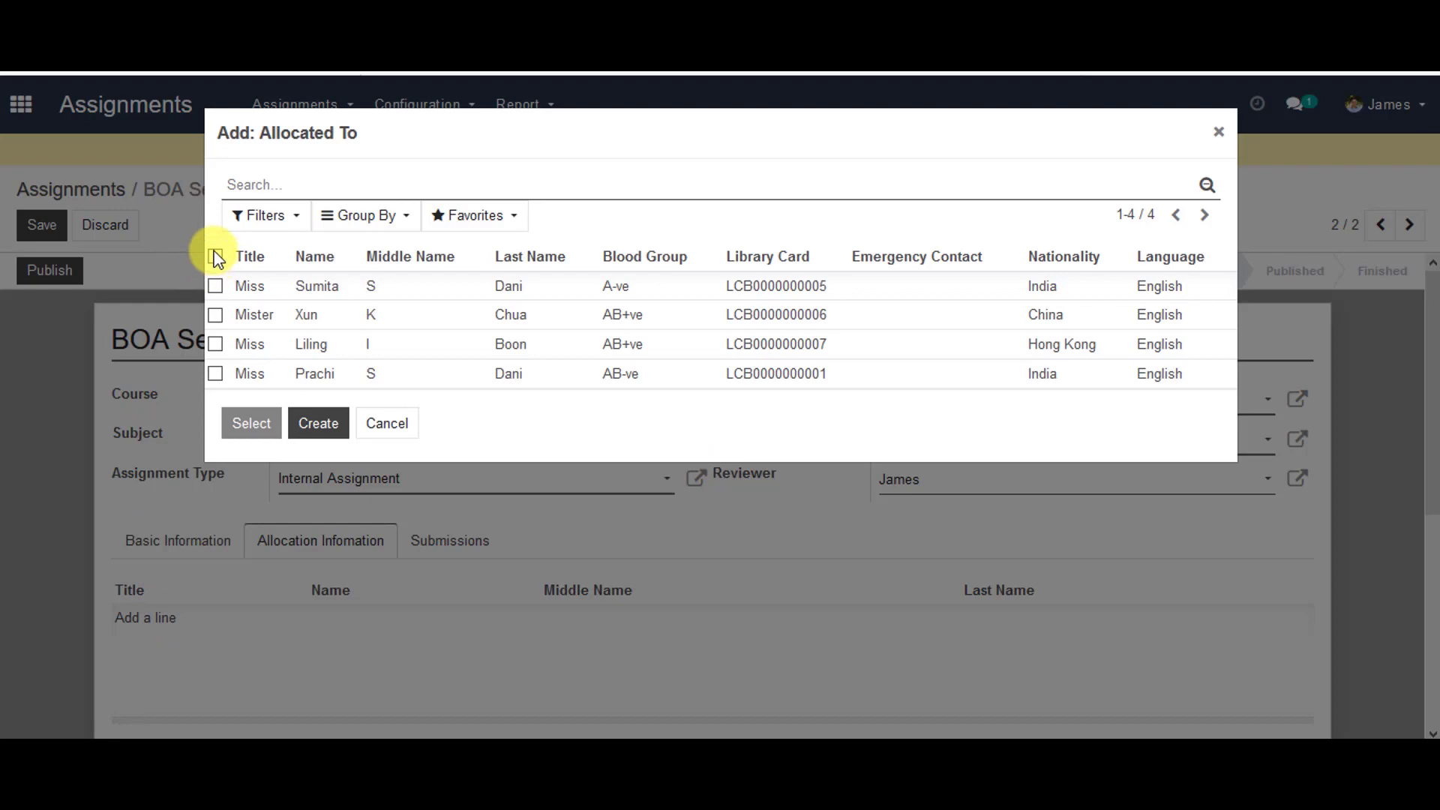
pyautogui.click(216, 256)
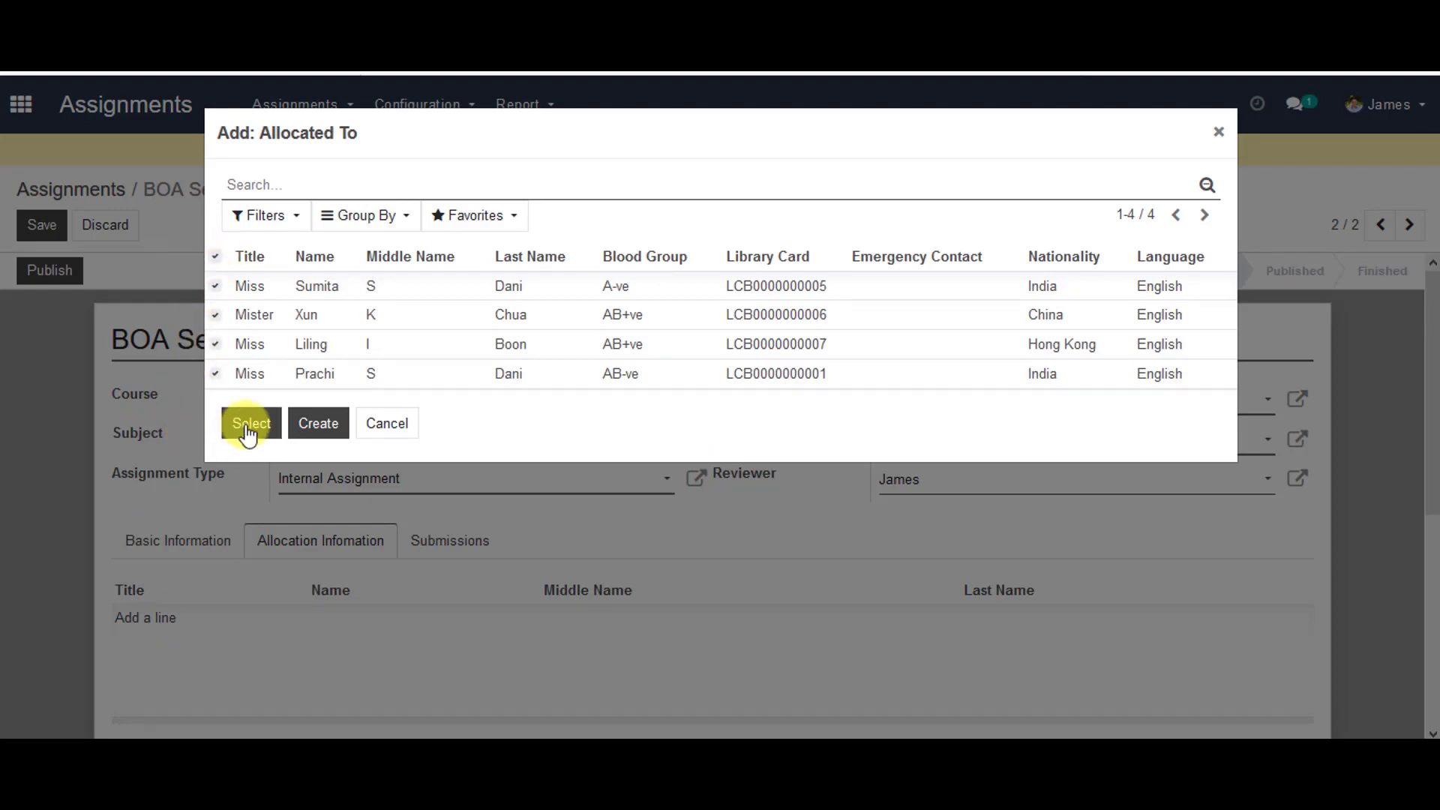
pyautogui.click(250, 423)
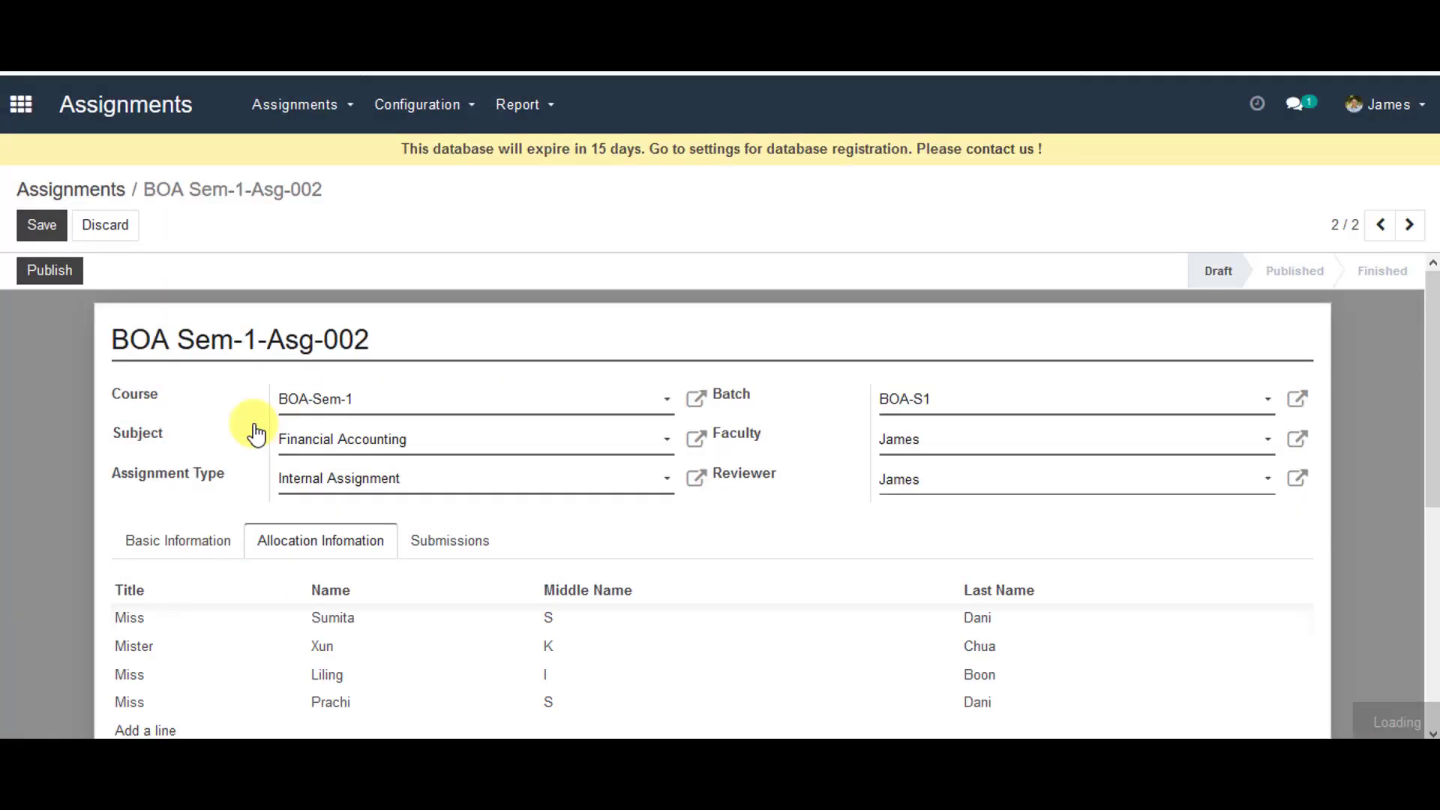
pyautogui.scroll(-3)
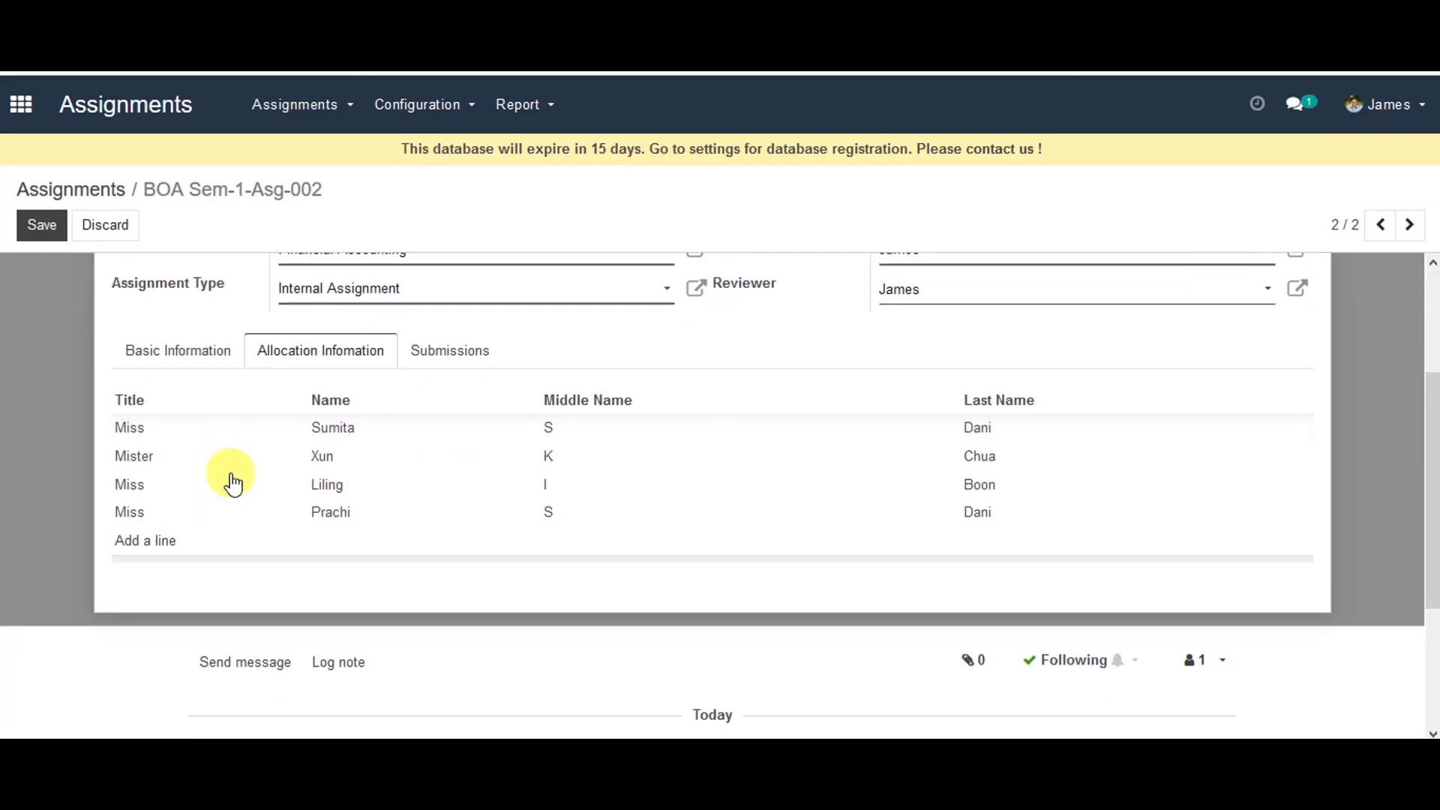
pyautogui.click(42, 225)
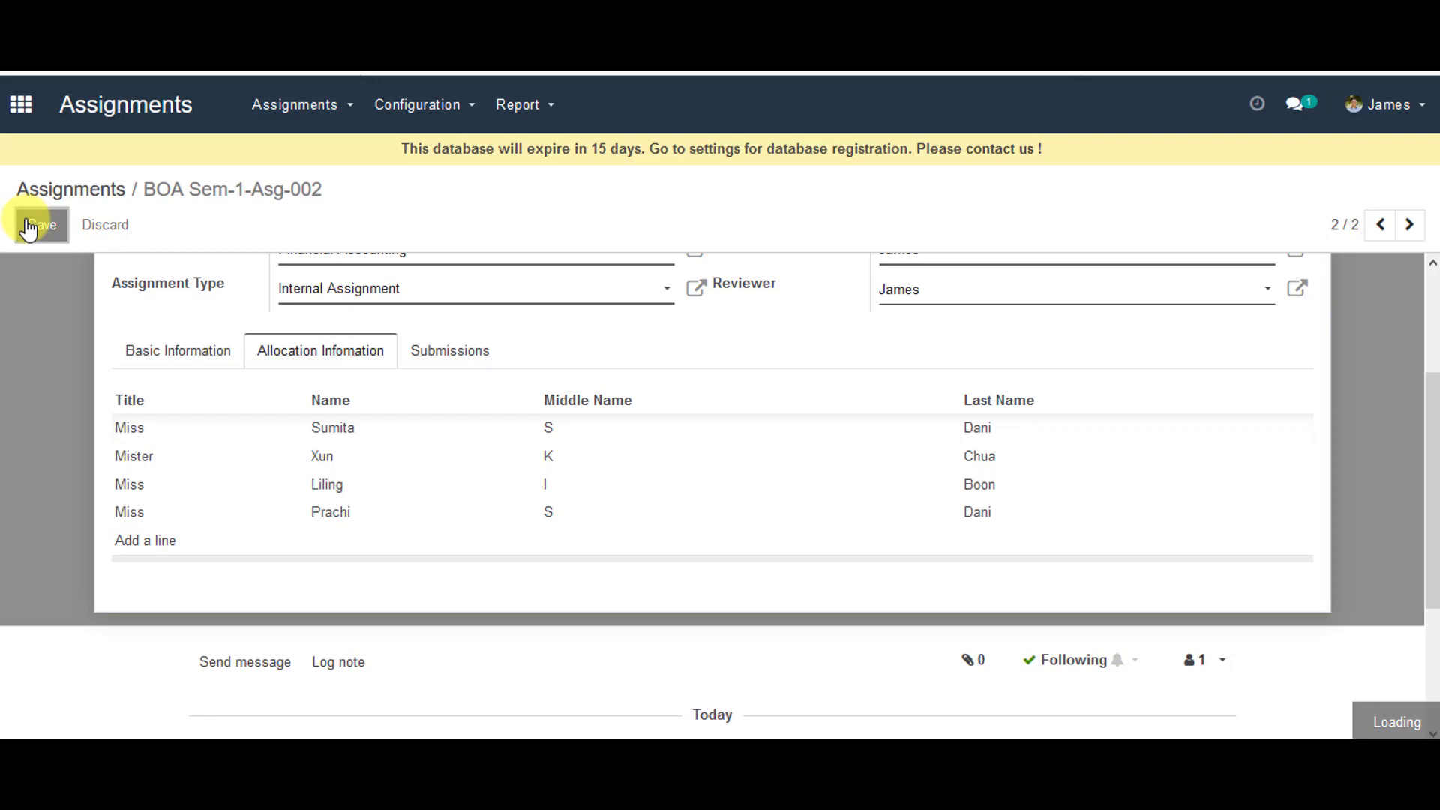
# - Save and publish the assignment, check its empty Submissions list, and return to Basic Information
pyautogui.click(39, 225)
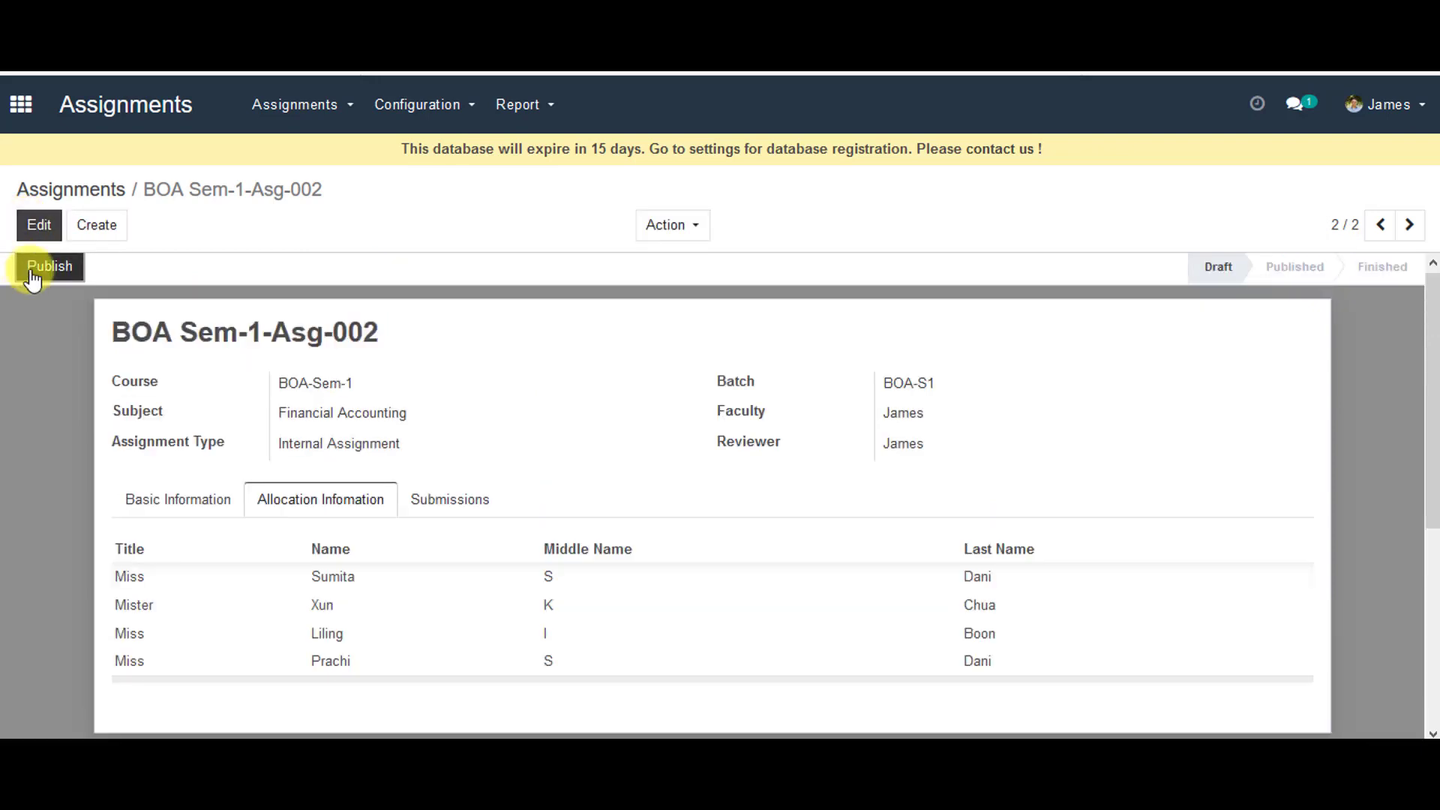
pyautogui.click(50, 267)
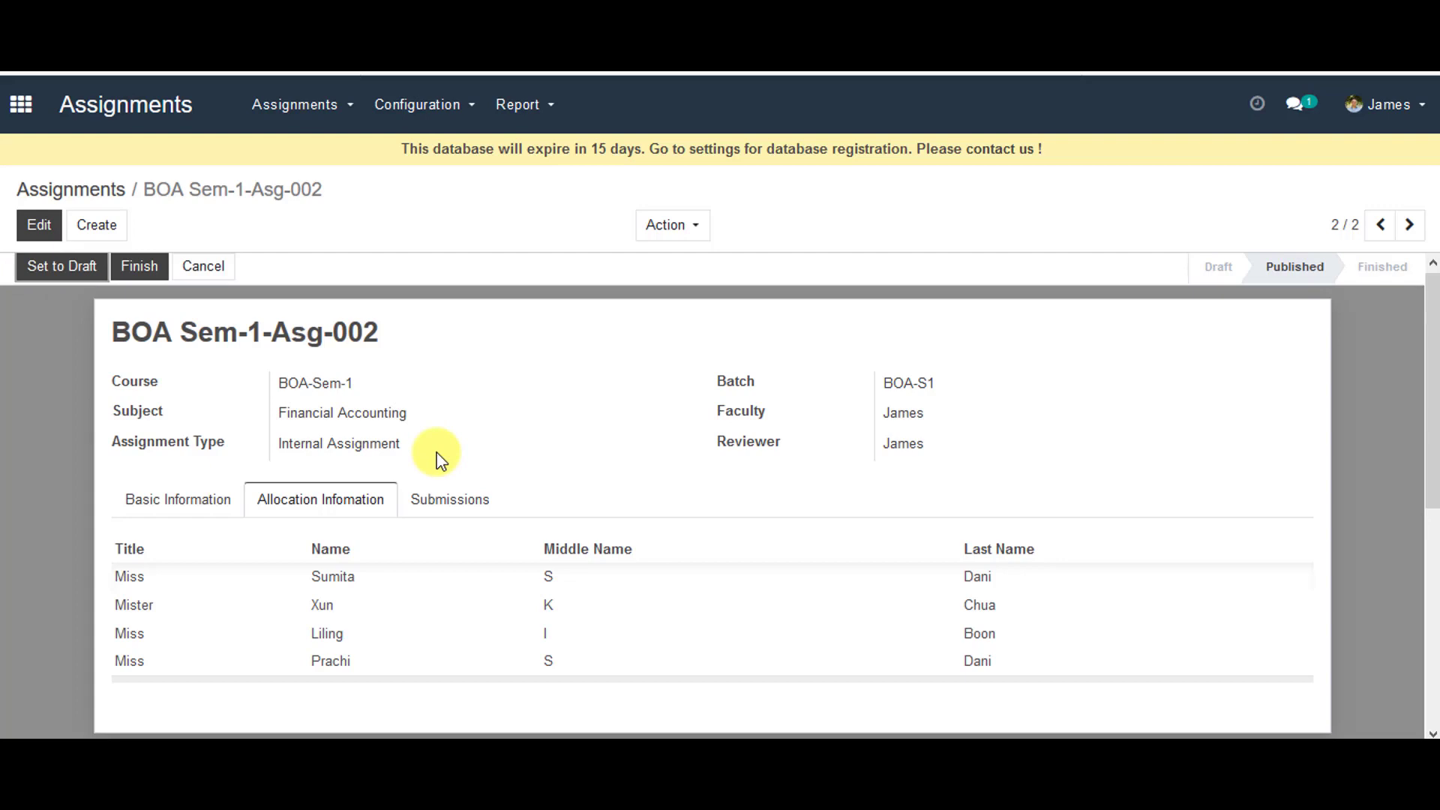
pyautogui.click(448, 498)
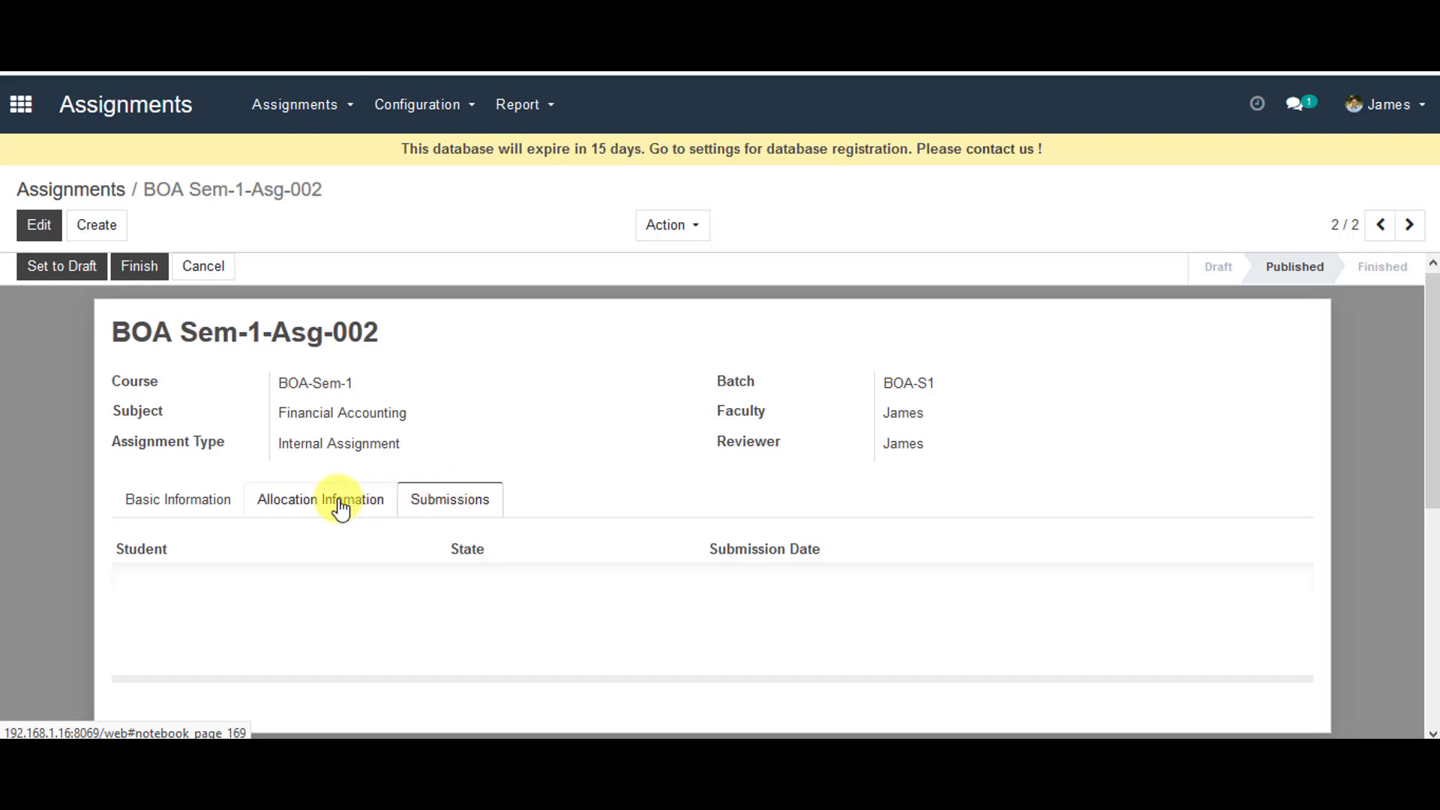
pyautogui.click(177, 504)
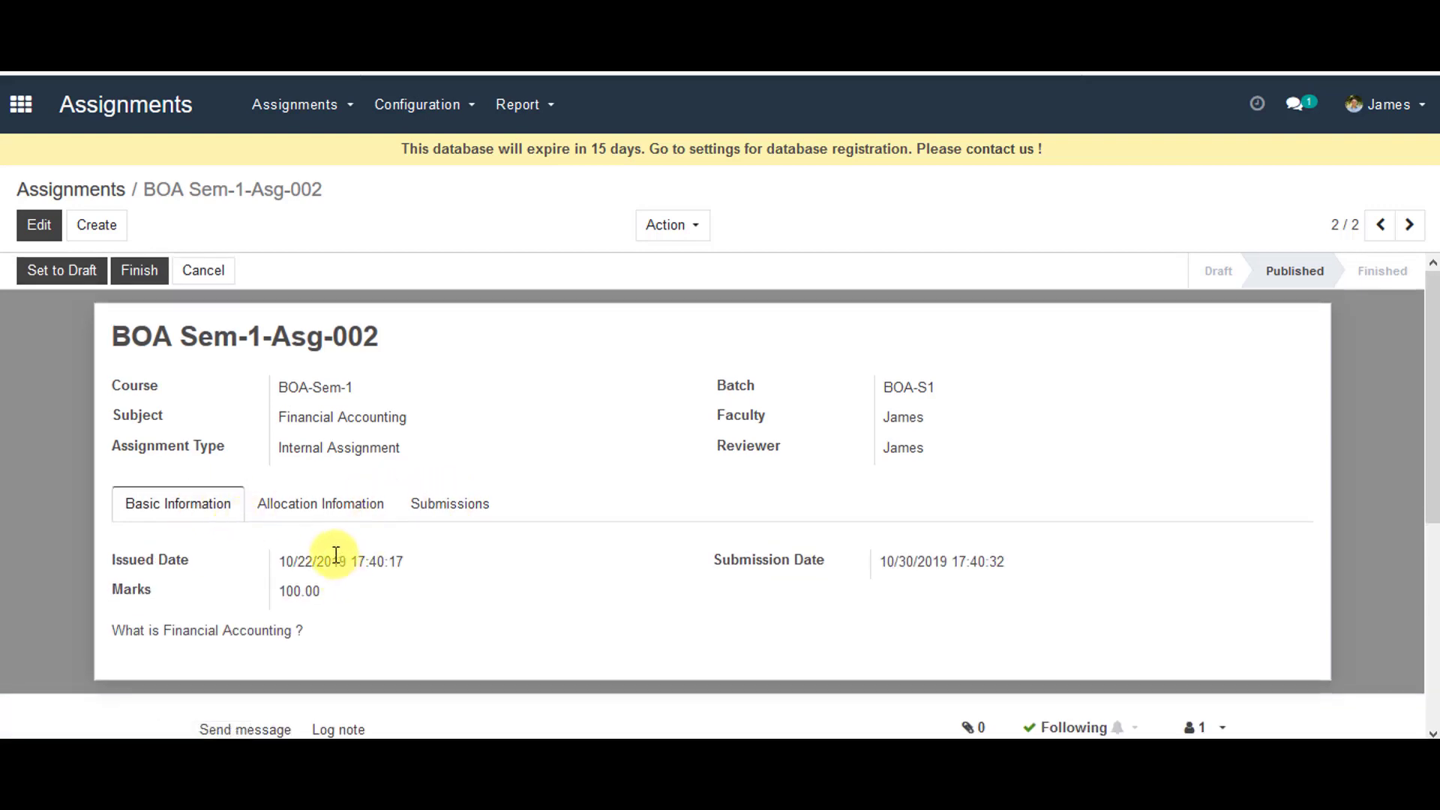